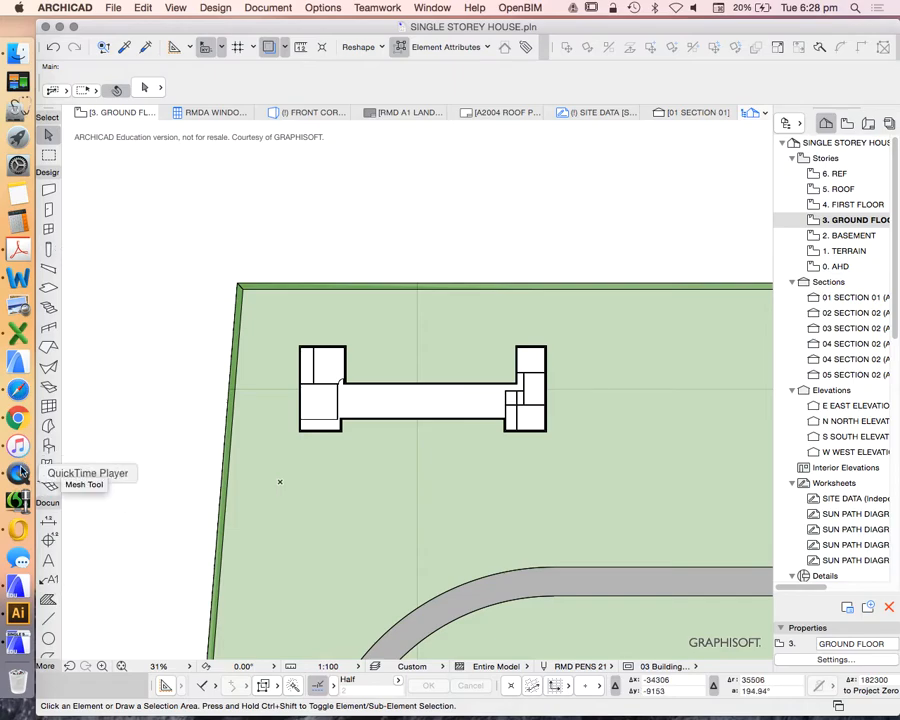
mouse_move(443, 261)
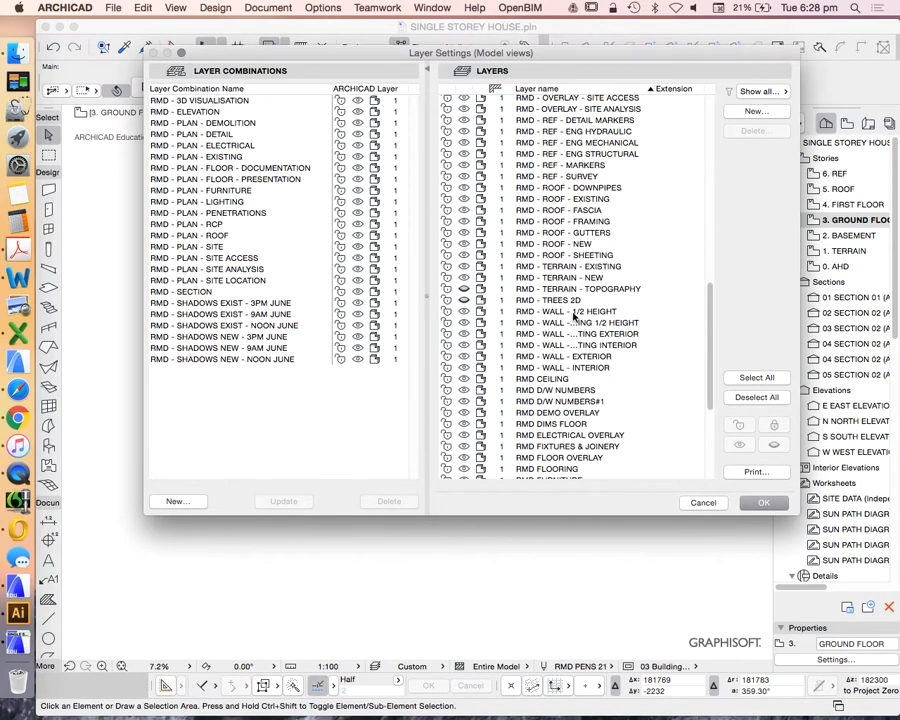
- Make the RMD - TERRAIN - TOPOGRAPHY layer visible in Layer Settings
left_click(578, 289)
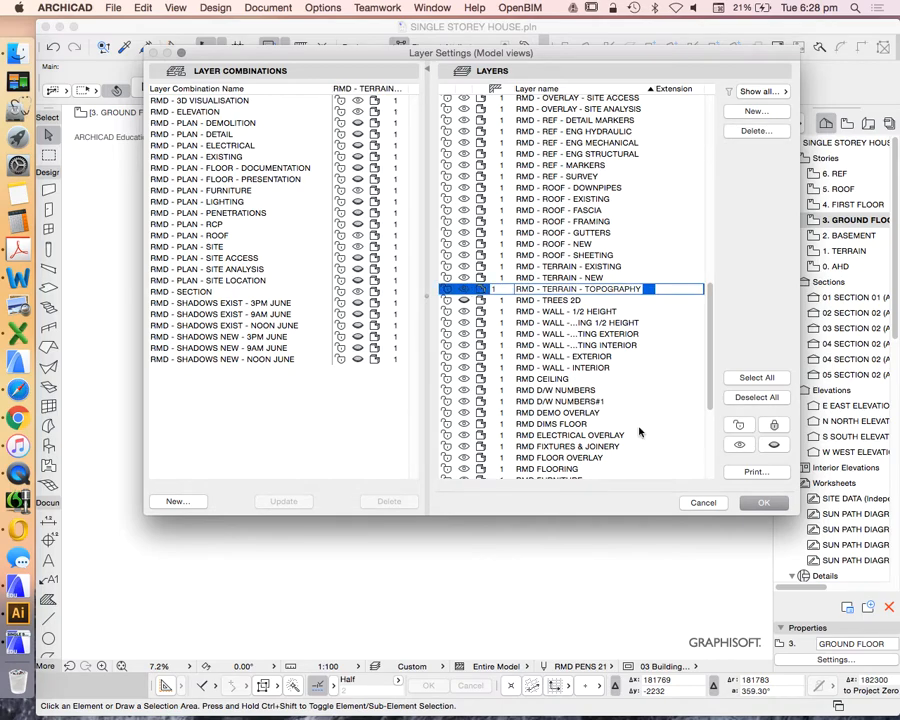
left_click(763, 502)
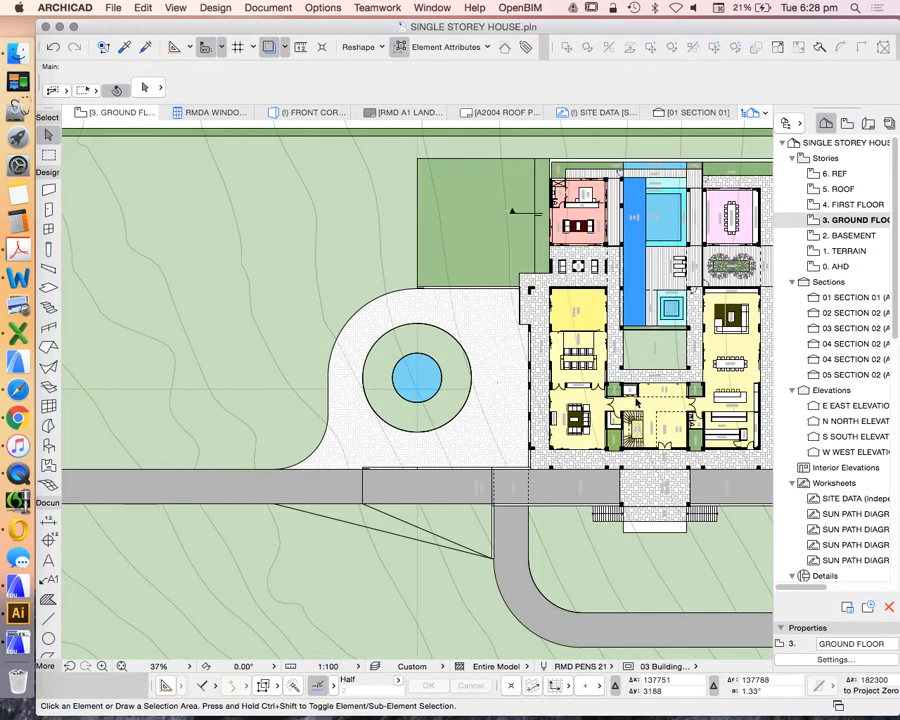
- Zoom out and open the 1. TERRAIN story from the Navigator
scroll("down", 3)
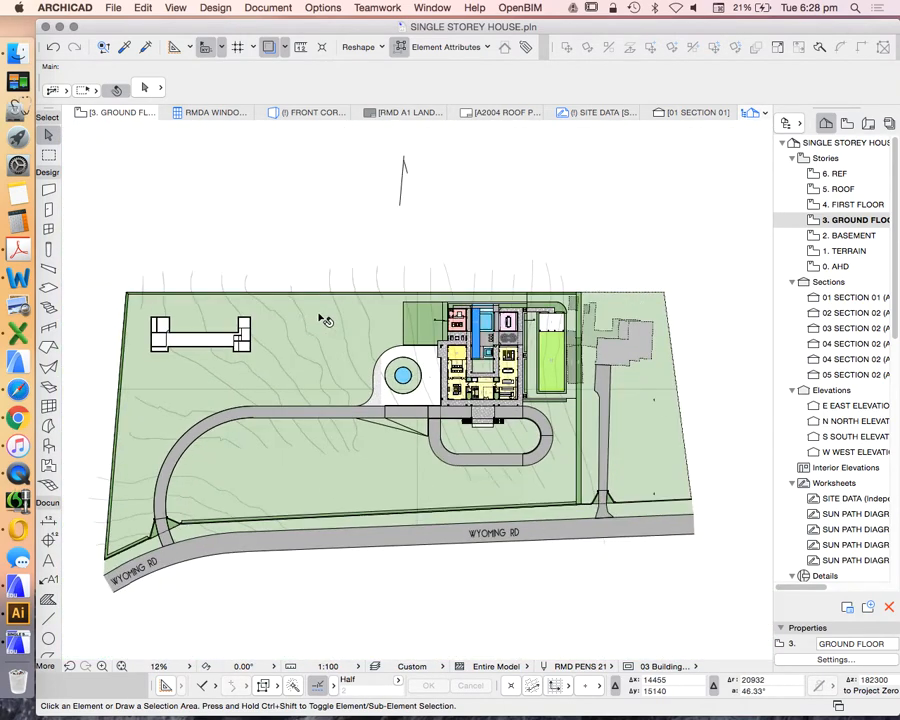
left_click(845, 250)
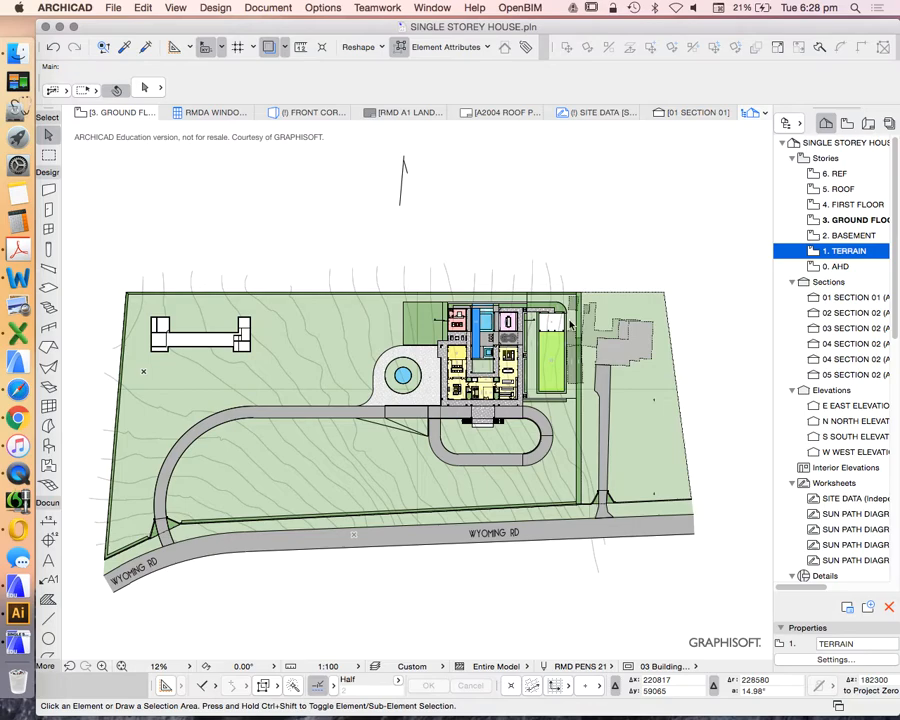
left_click(846, 251)
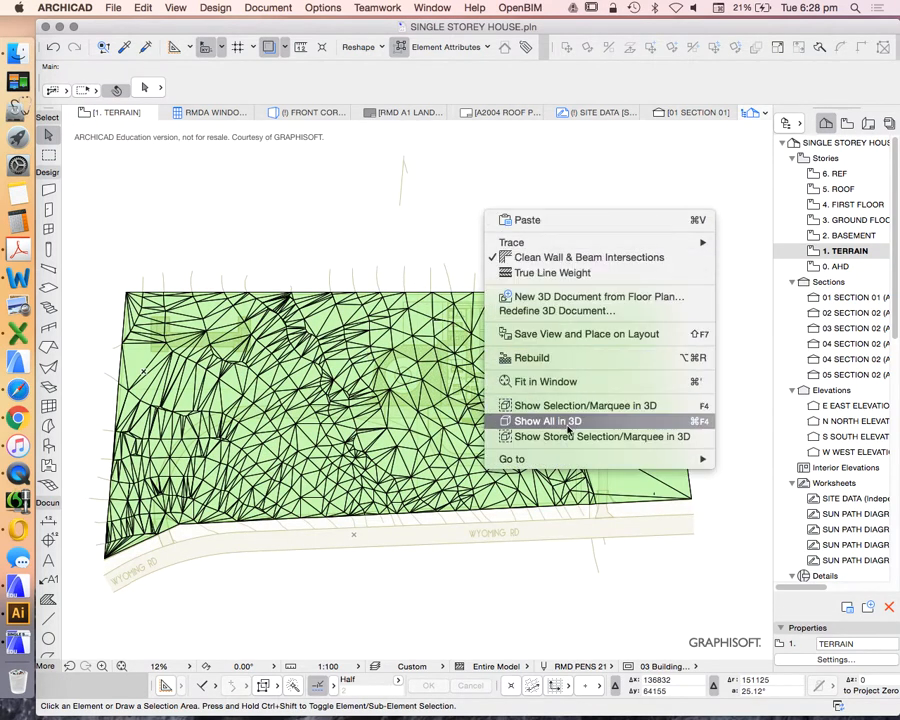
- View the whole model in 3D, inspect the dwelling's ceiling slab, then return to 3. GROUND FLOOR
left_click(547, 420)
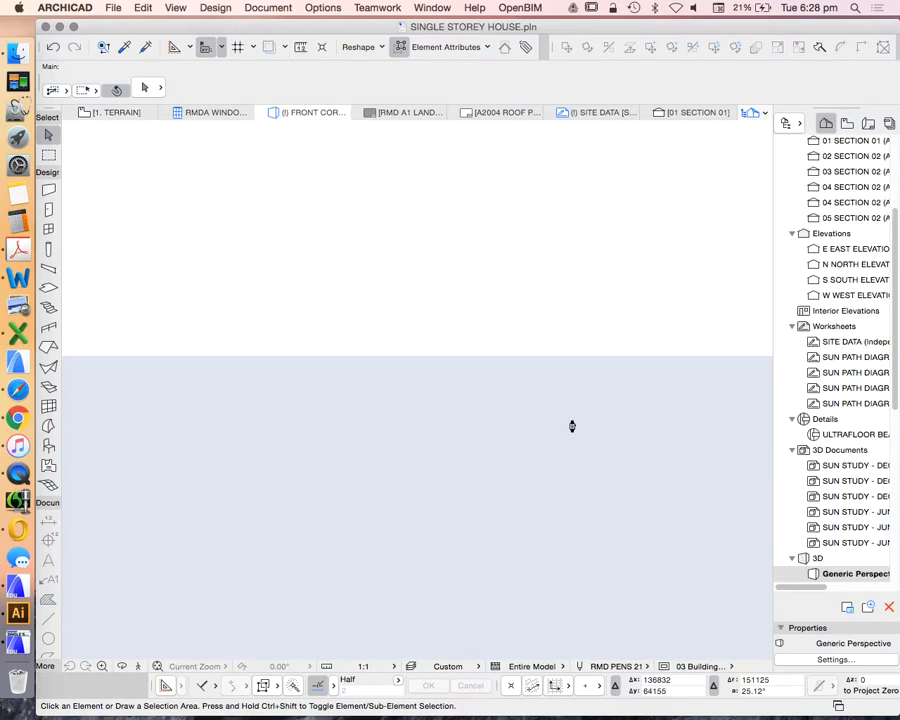
mouse_move(156, 620)
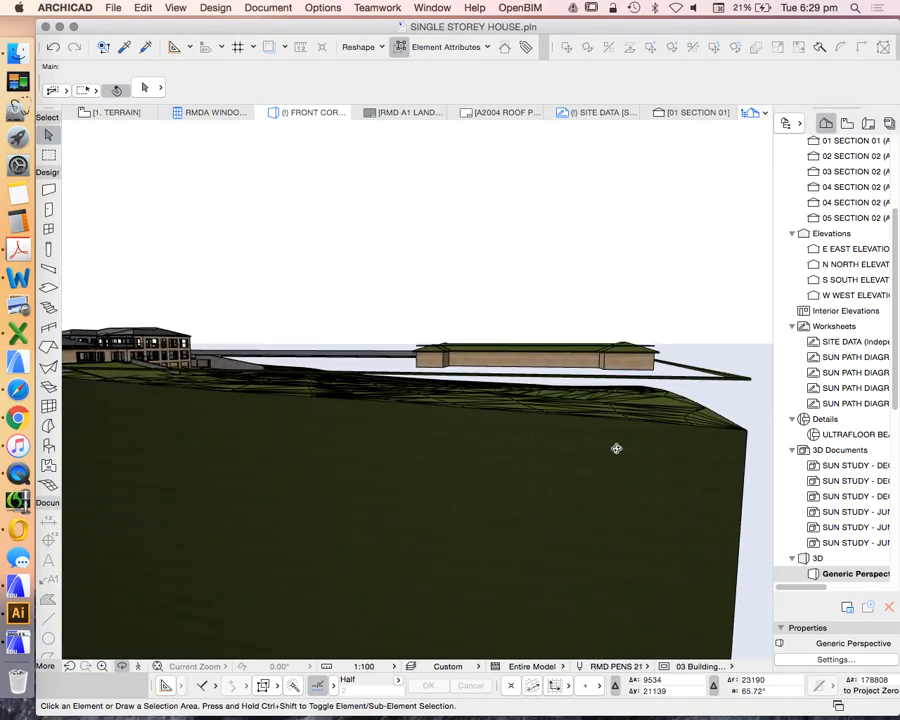
left_click_drag(616, 447, 190, 467)
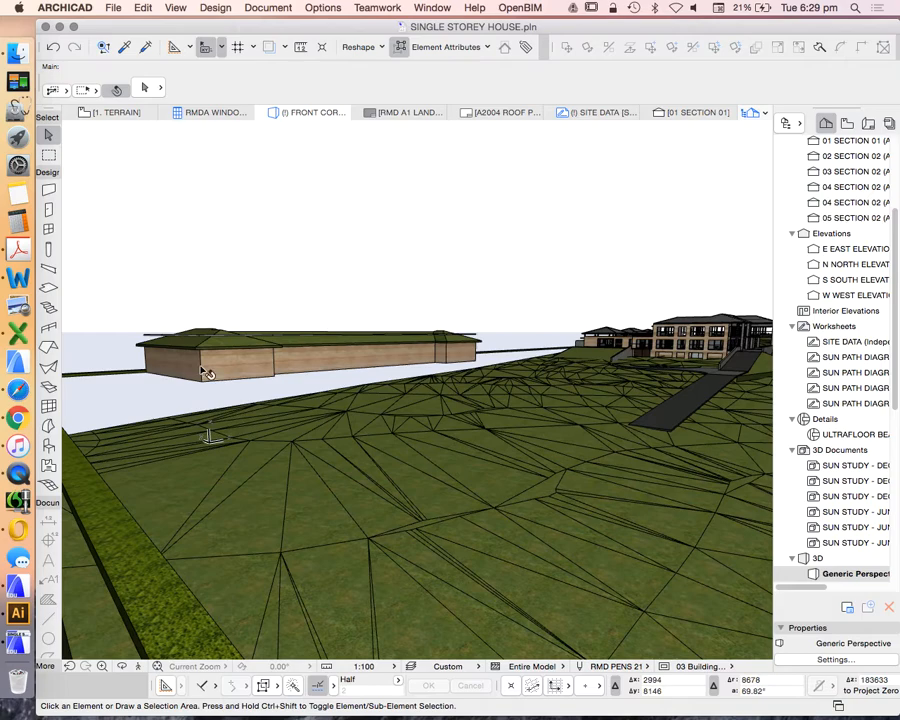
left_click(205, 365)
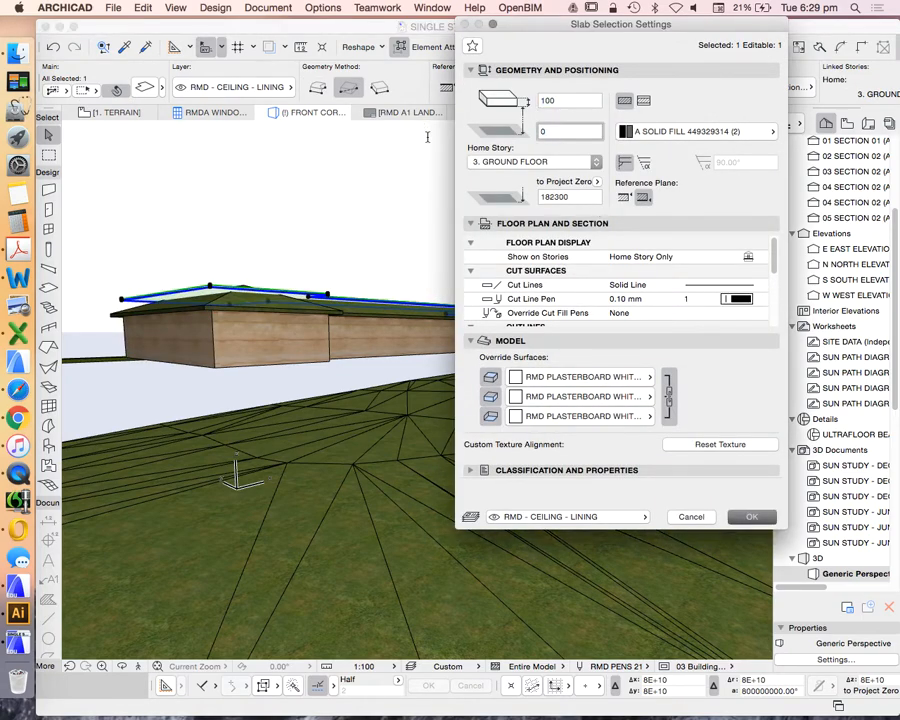
left_click(751, 517)
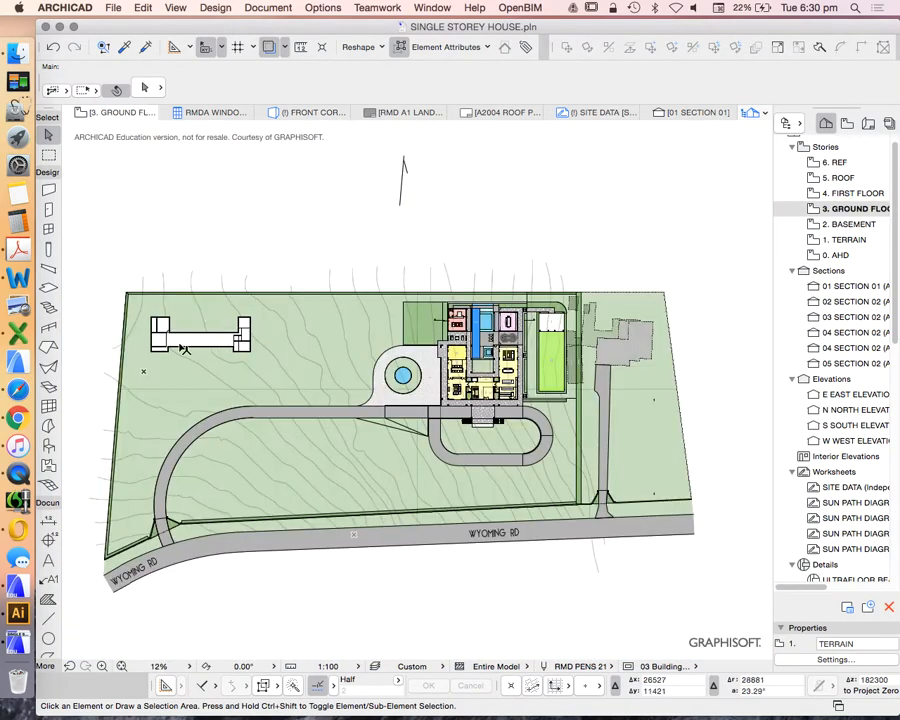
- Hide the terrain topography layer from a contour spline's Layers > Hide Layer menu
scroll("down", 3)
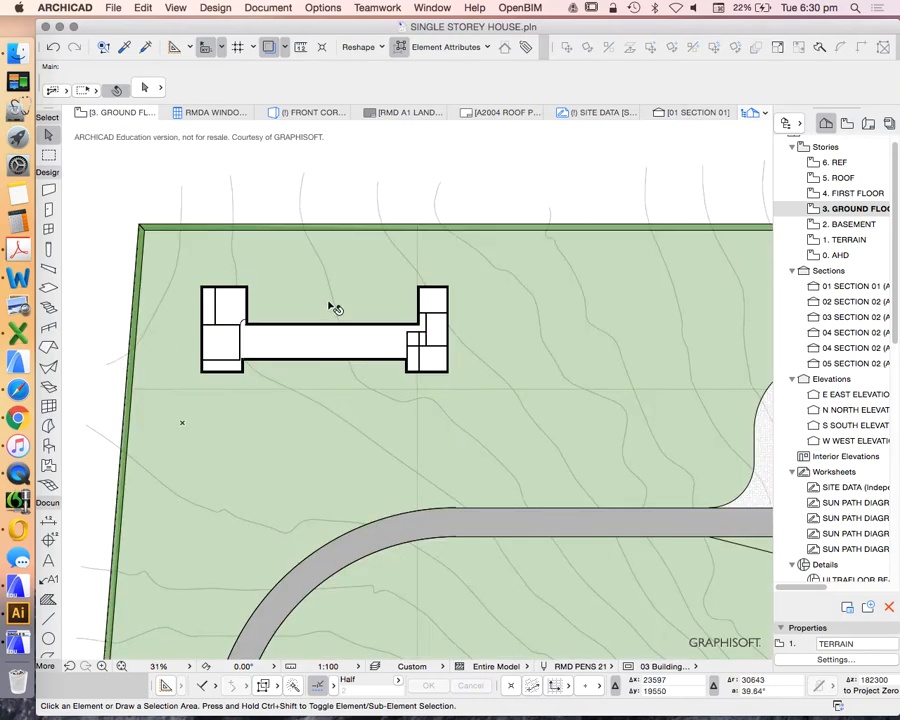
mouse_move(228, 326)
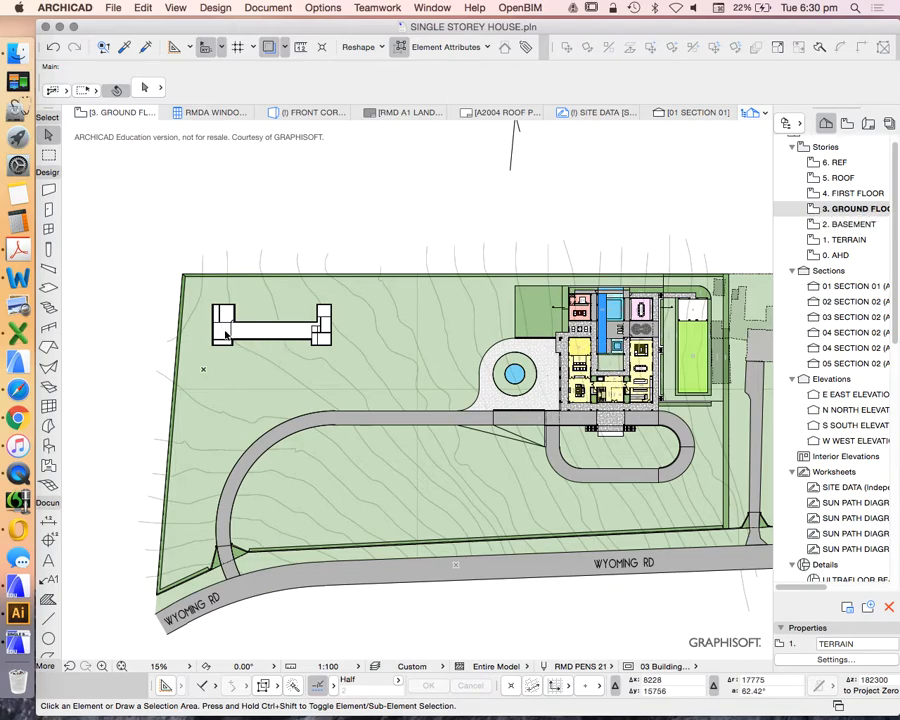
mouse_move(293, 217)
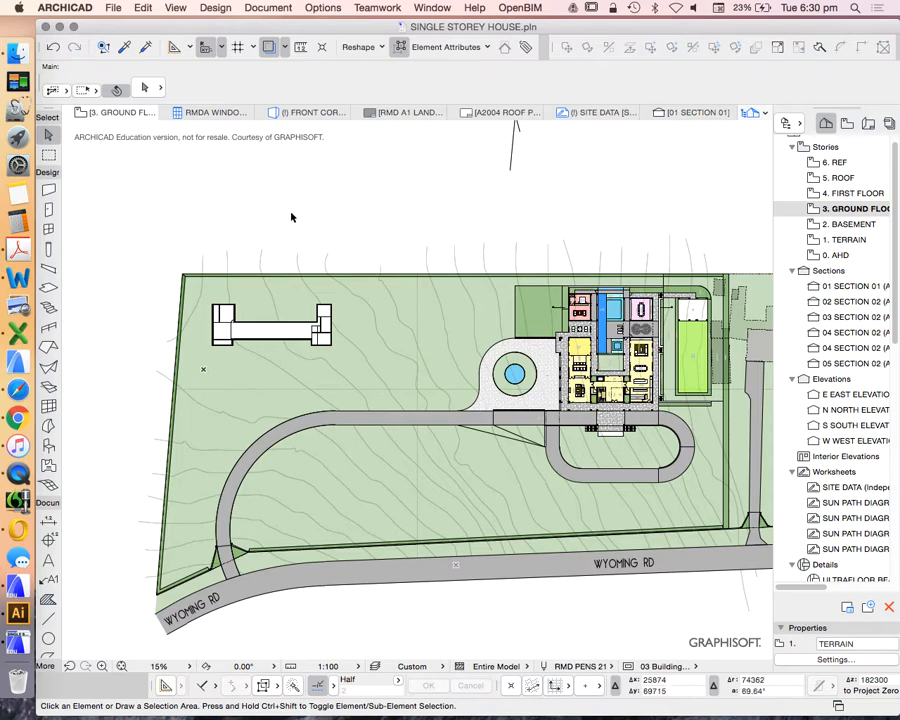
mouse_move(150, 107)
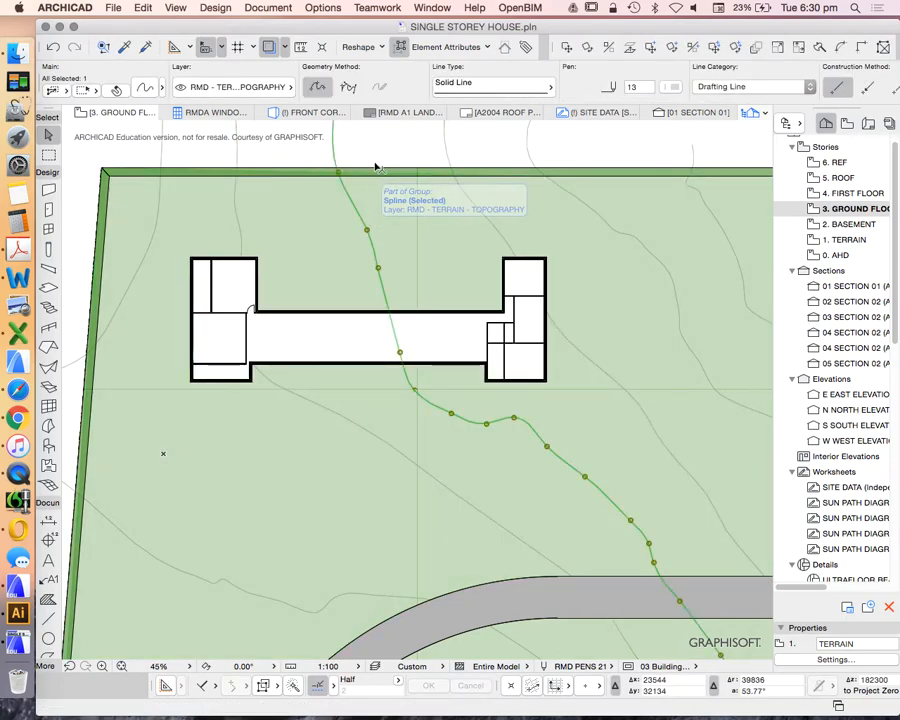
right_click(378, 167)
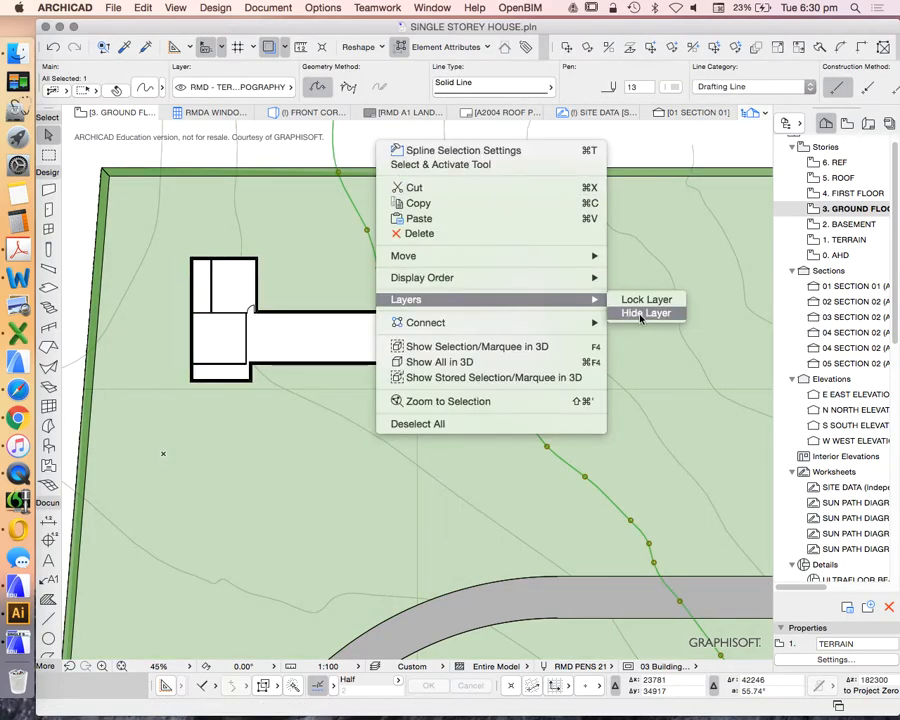
left_click(645, 313)
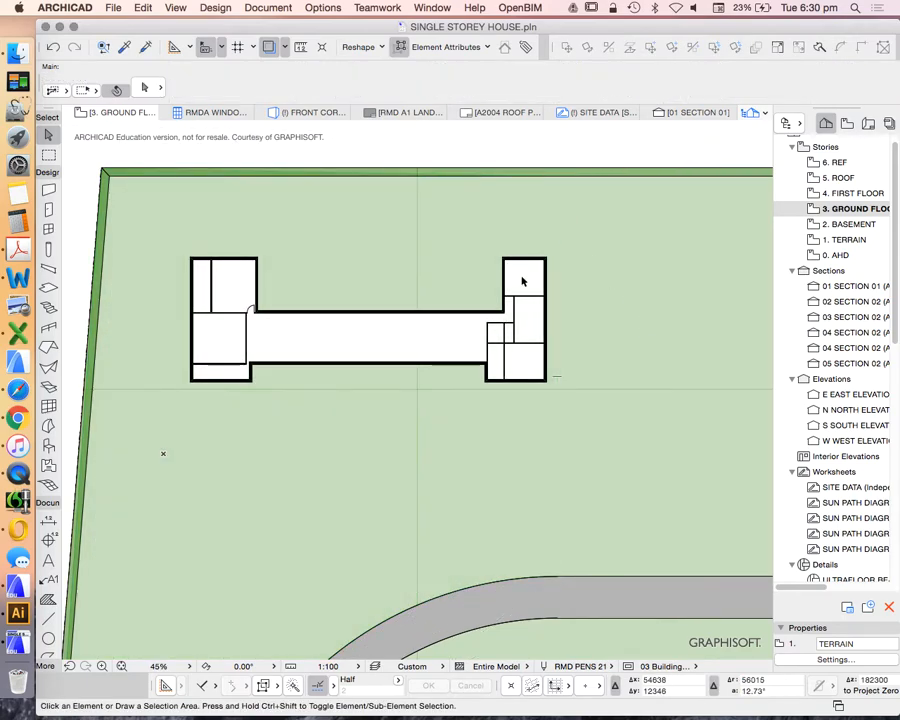
mouse_move(216, 240)
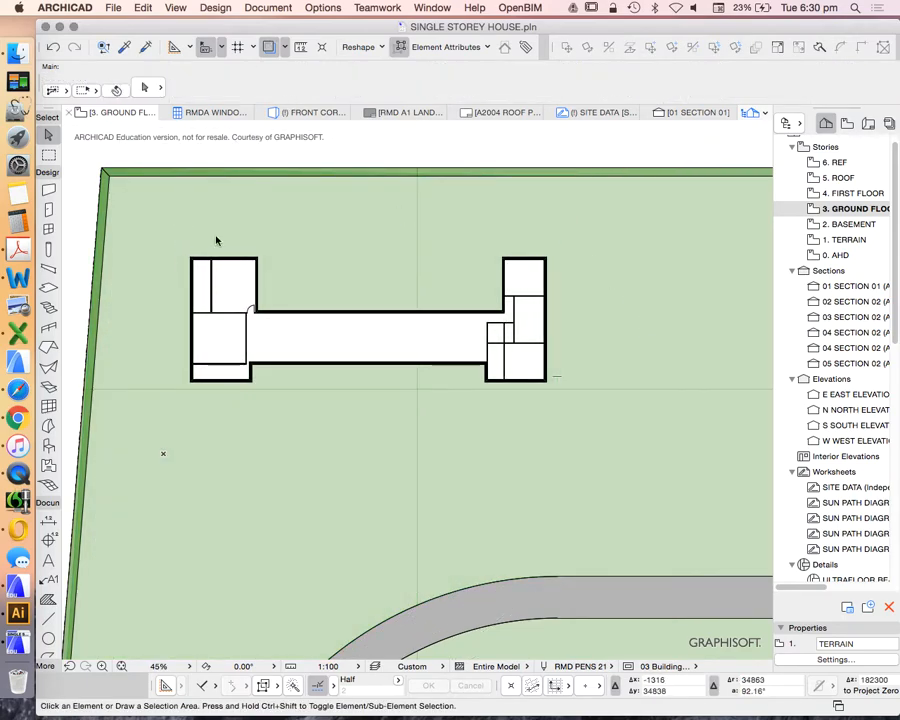
- Marquee-select the secondary dwelling and open the 2. BASEMENT story plan
left_click_drag(169, 230, 558, 397)
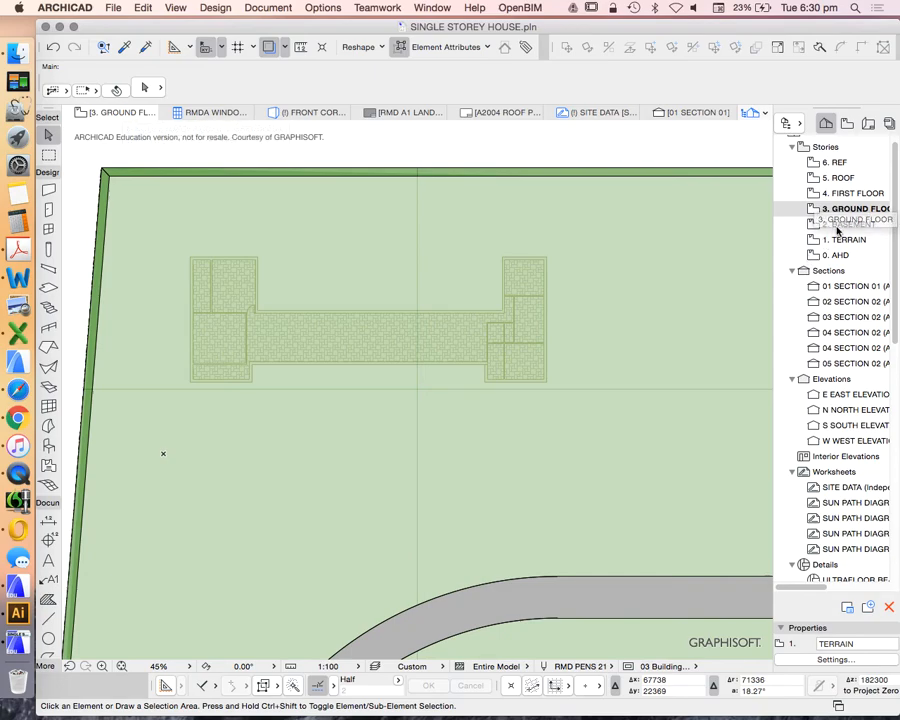
left_click(848, 224)
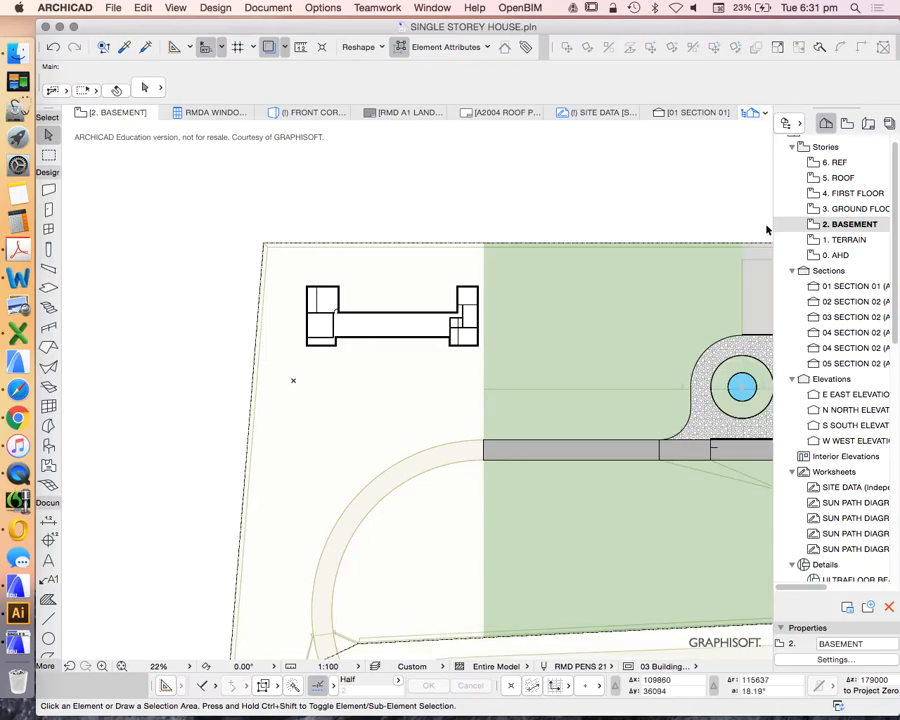
right_click(848, 224)
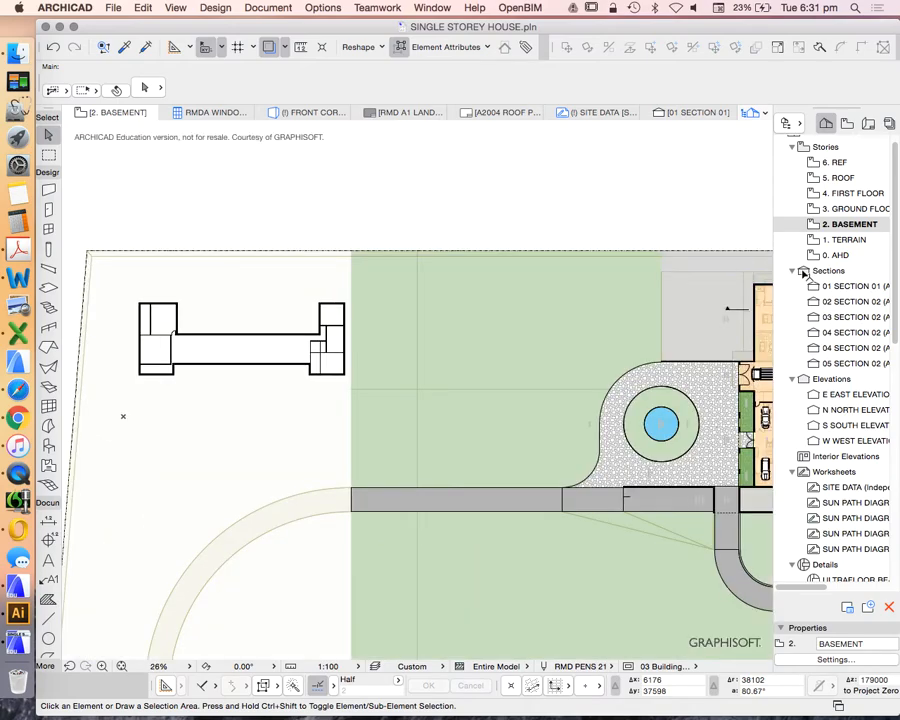
- Review the BASEMENT story row, elevation 179000 and 3300 high, in Story Settings
right_click(852, 224)
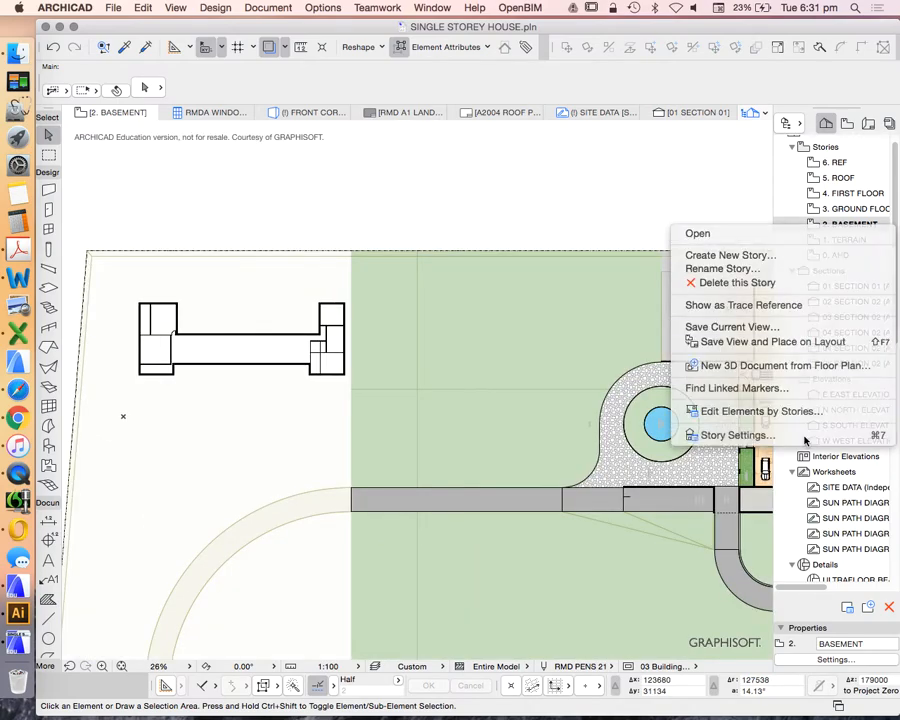
left_click(737, 435)
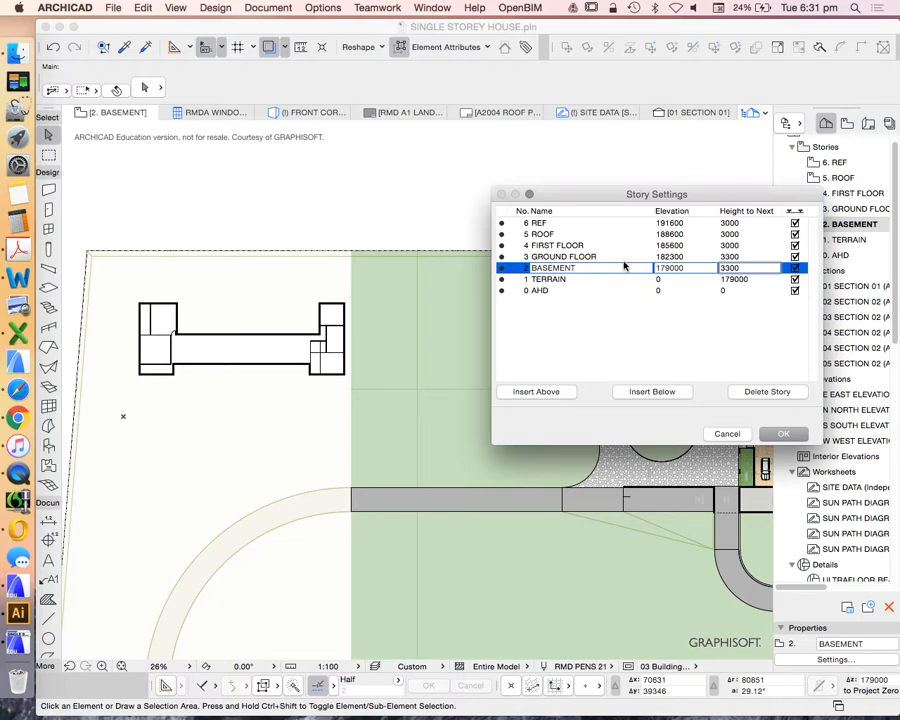
left_click(784, 433)
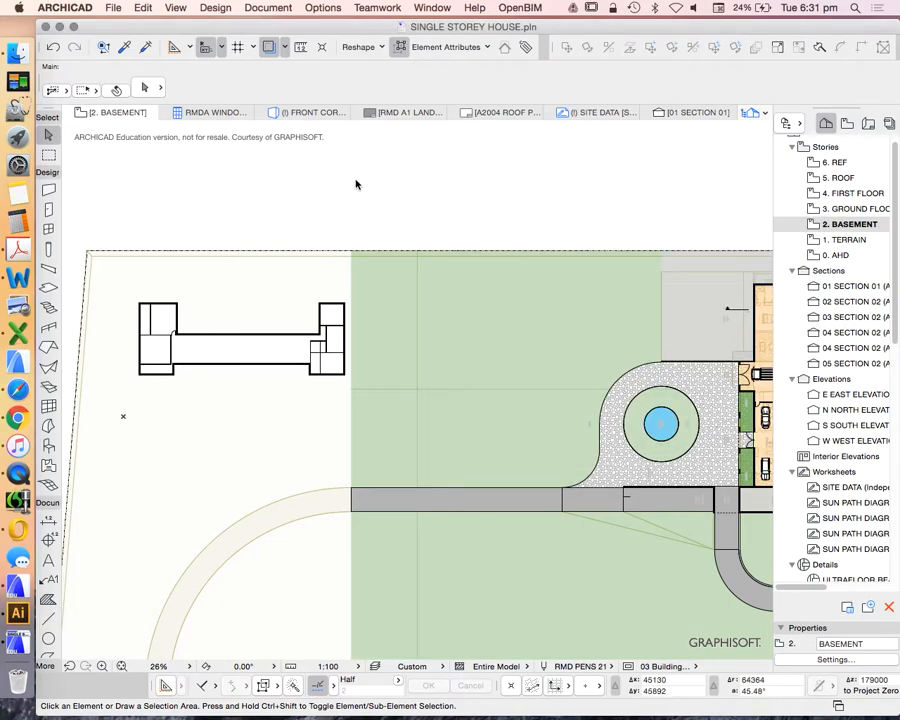
- Show the whole model in 3D, then switch to the Ground Floor story plan
right_click(355, 184)
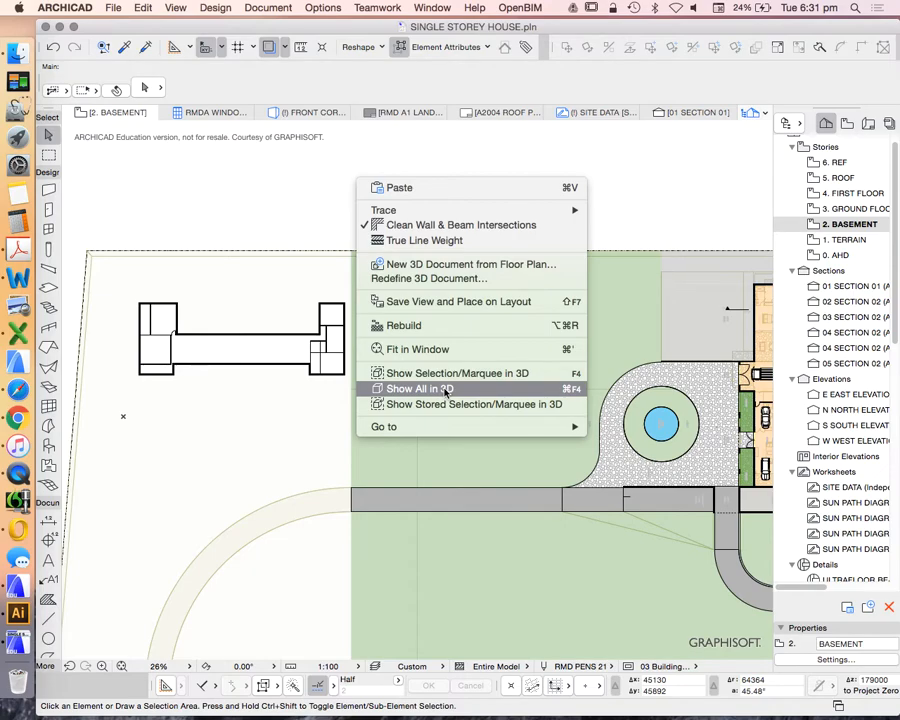
left_click(419, 388)
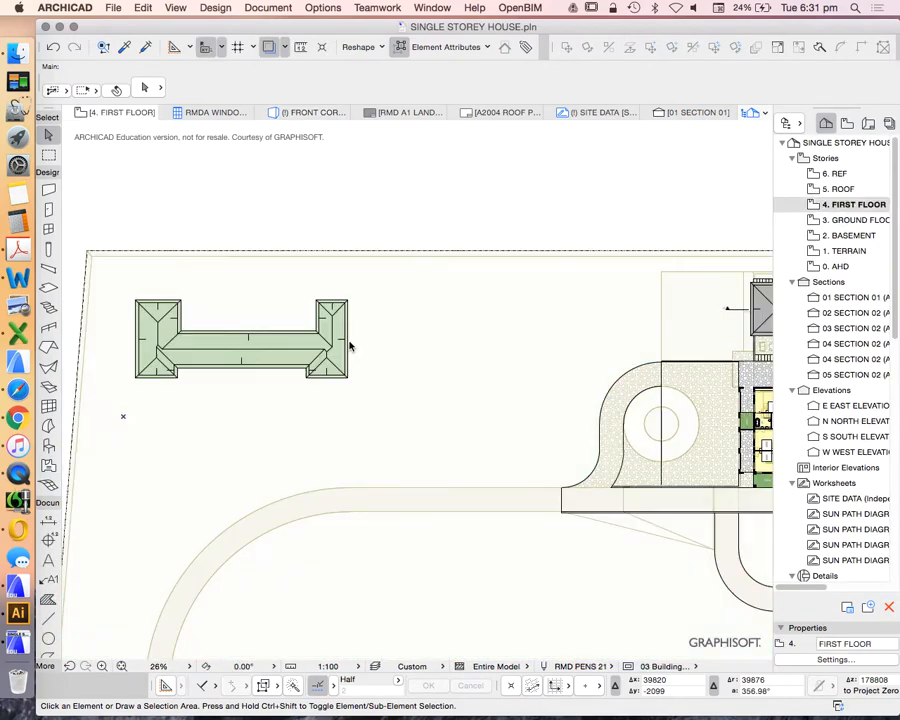
left_click(240, 340)
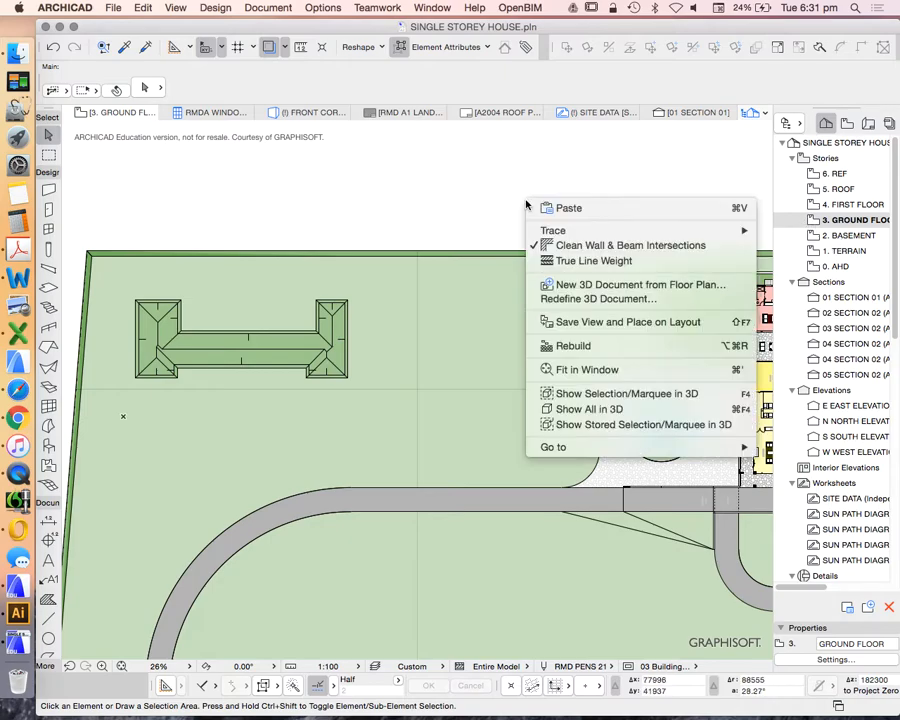
left_click(588, 408)
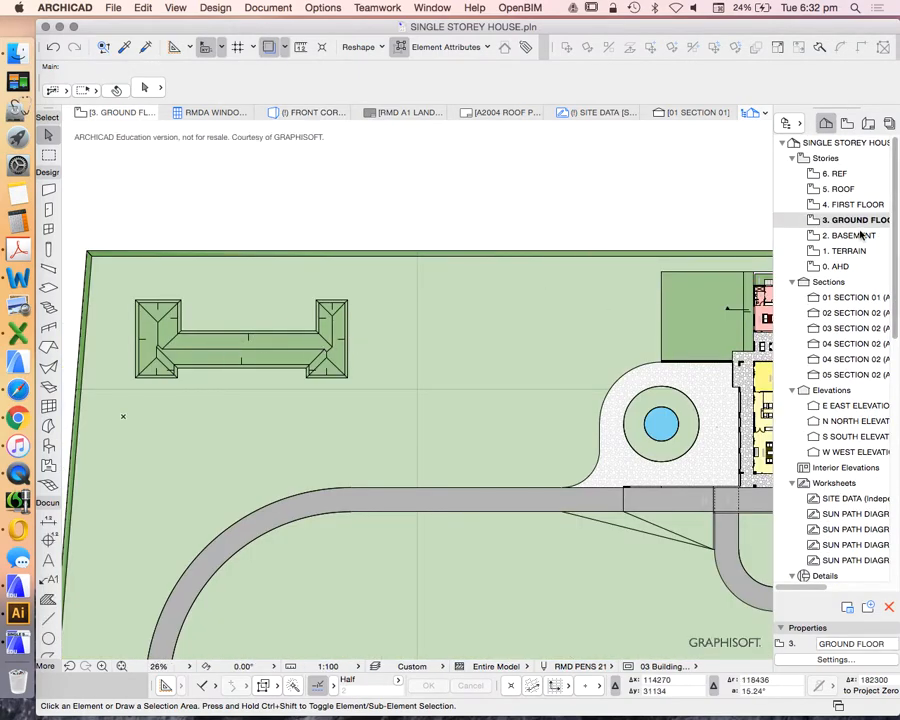
left_click(843, 235)
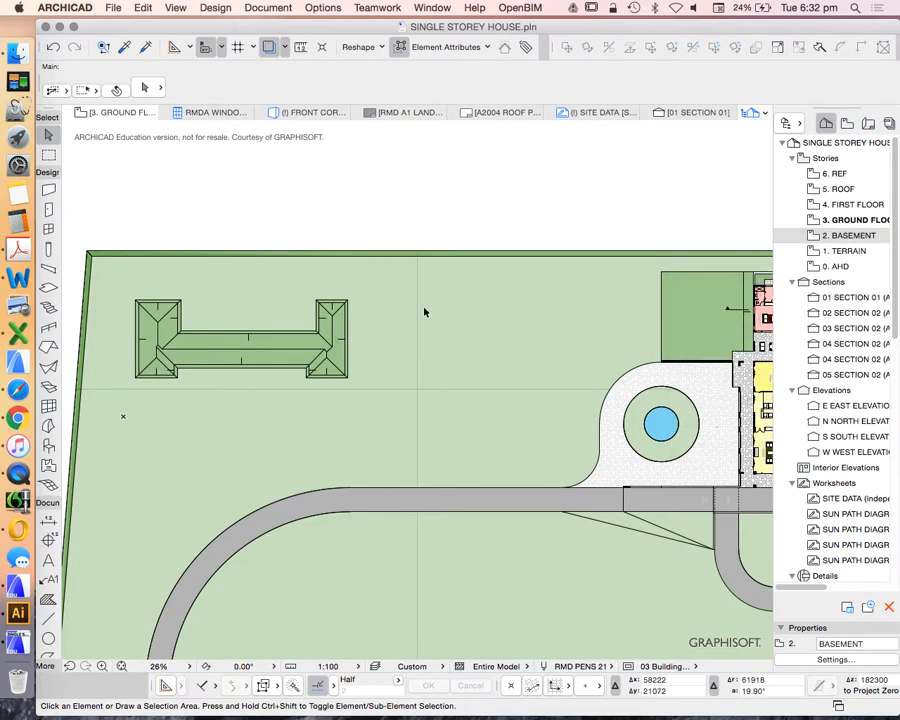
mouse_move(824, 247)
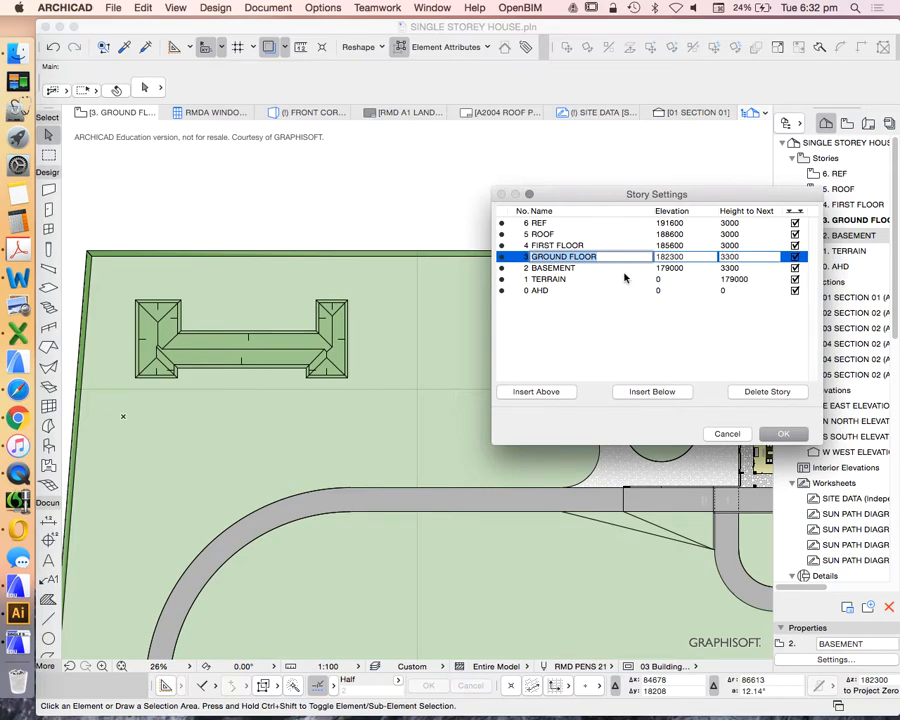
left_click(784, 433)
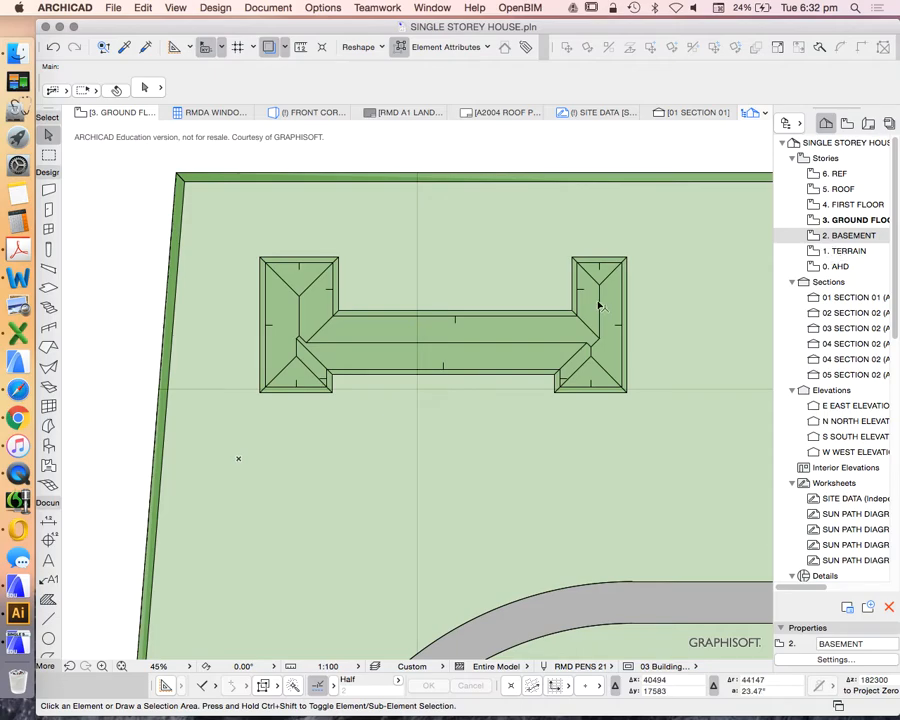
- On the Basement plan, check the 23 selected house walls are topped at Ground Floor
left_click(849, 235)
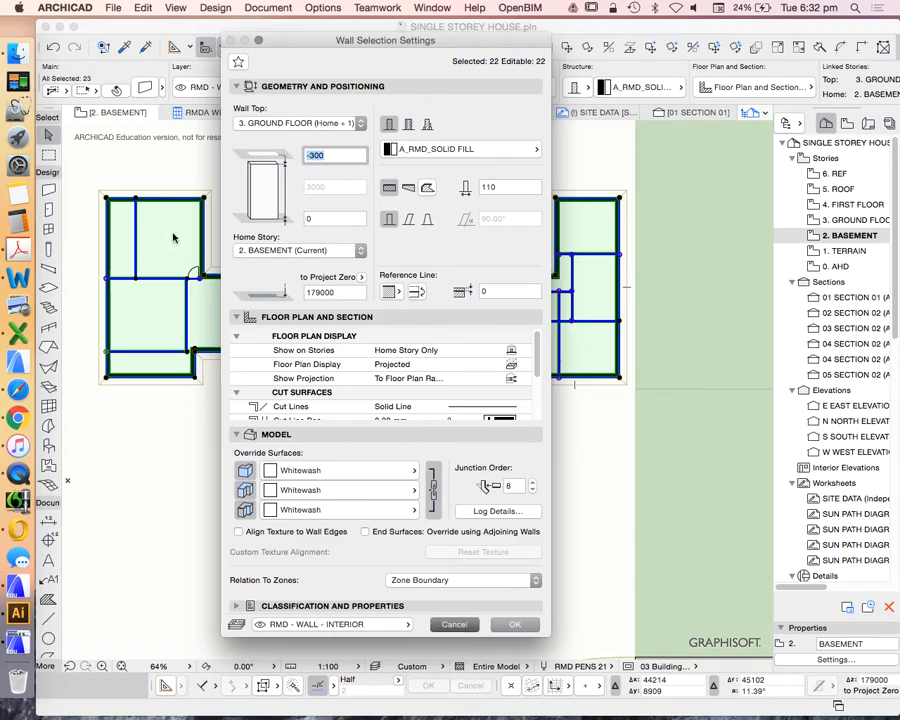
left_click(514, 624)
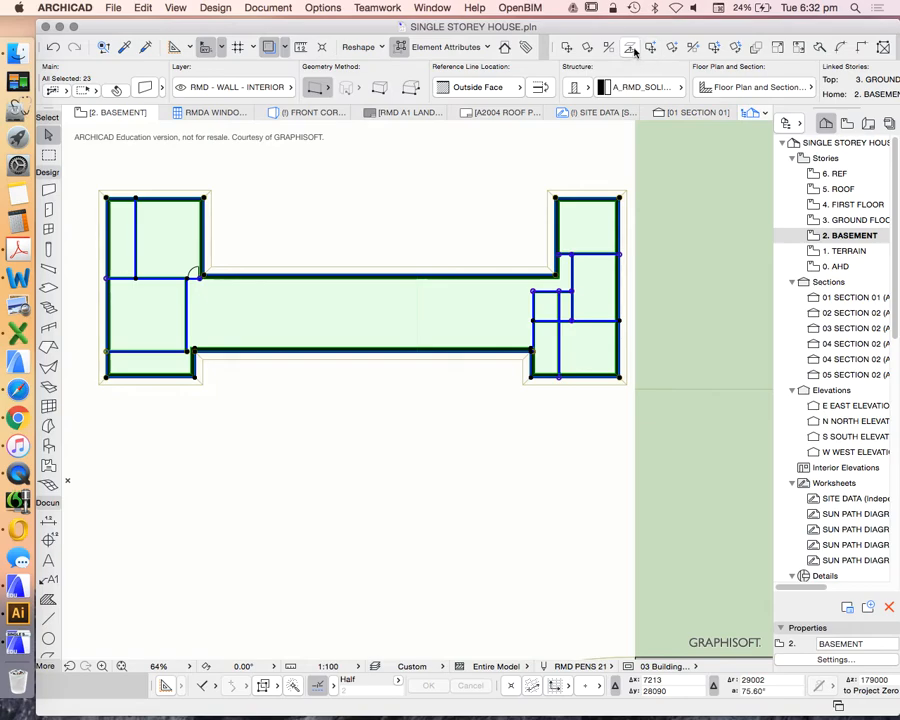
- Elevate the selected house walls by -1500 with Edit > Move > Elevate
left_click(143, 8)
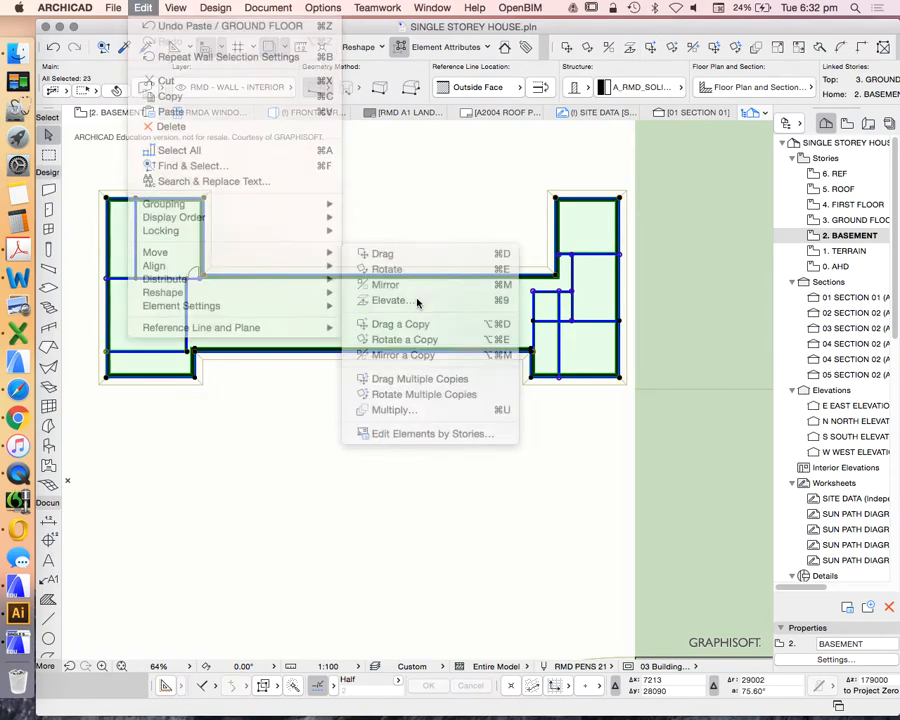
left_click(389, 300)
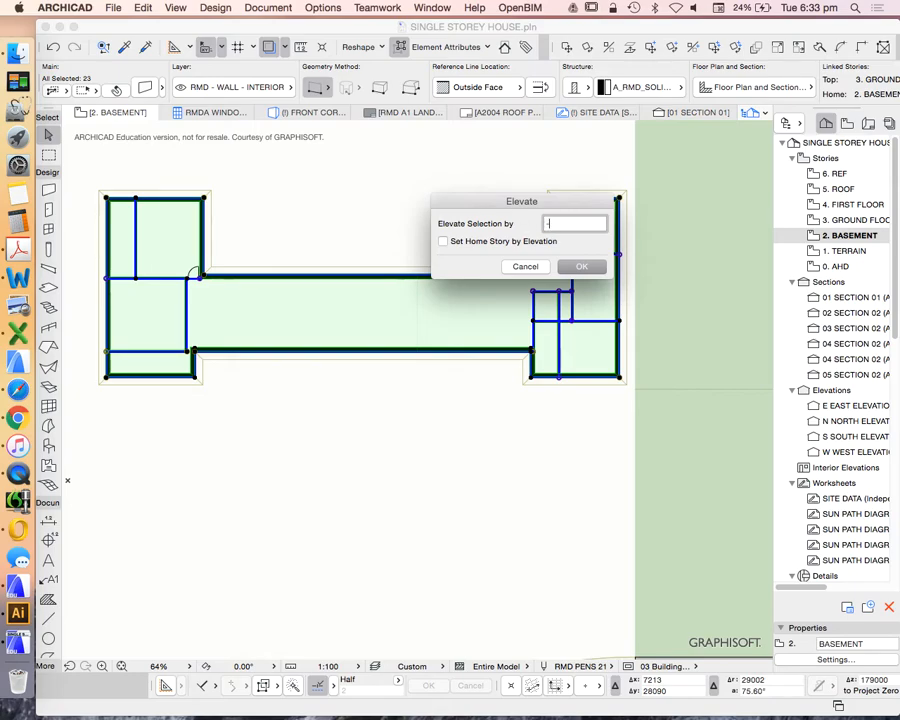
left_click(581, 266)
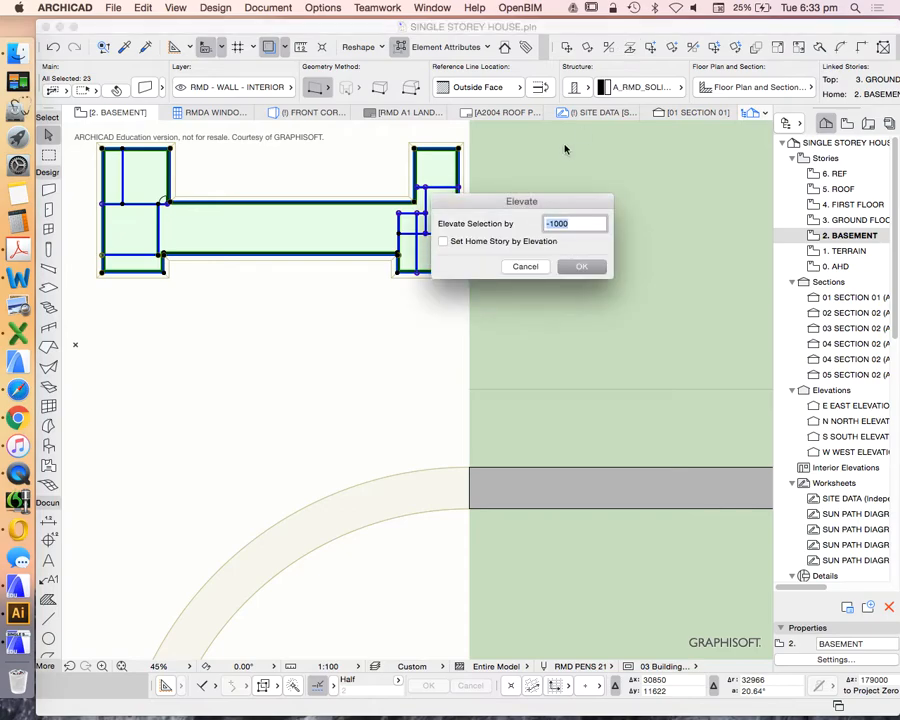
type("-500")
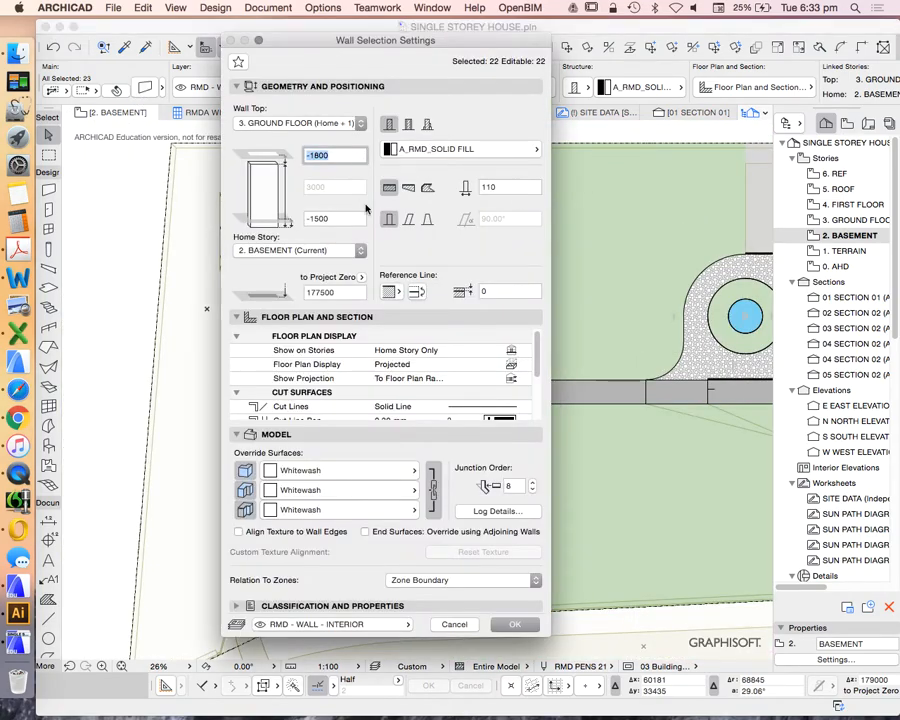
- Unlink the wall tops at 3000 high, then elevate the walls back up by 1500
left_click(335, 155)
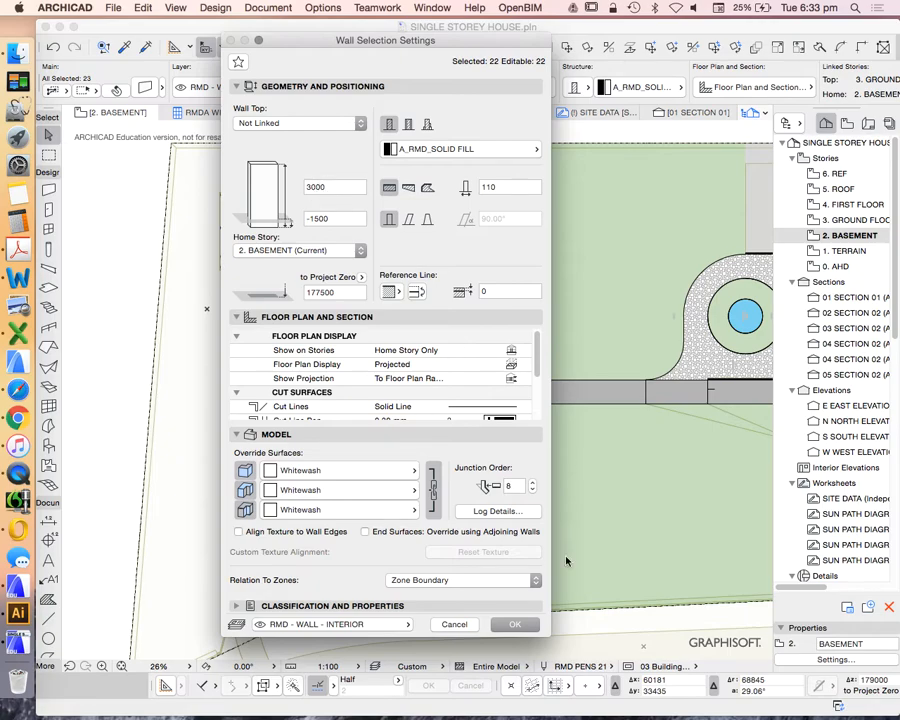
left_click(515, 624)
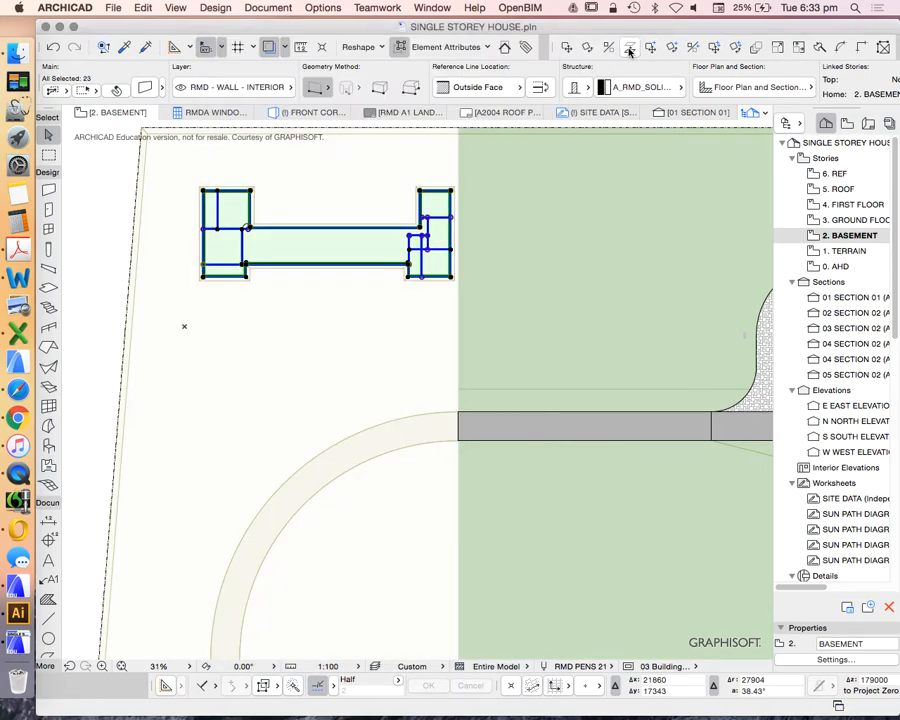
left_click(630, 47)
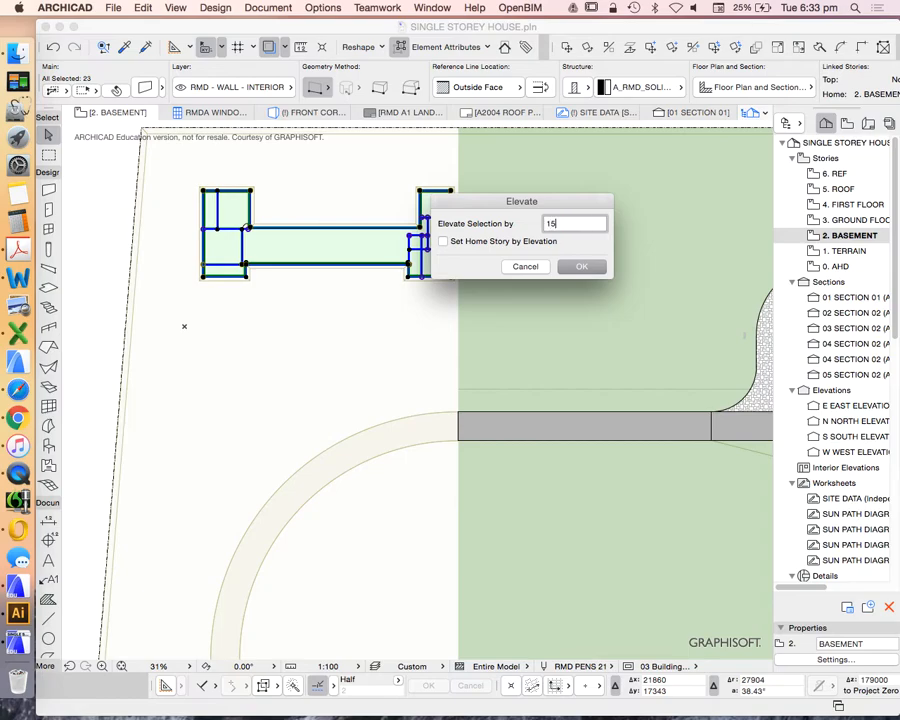
type("1500")
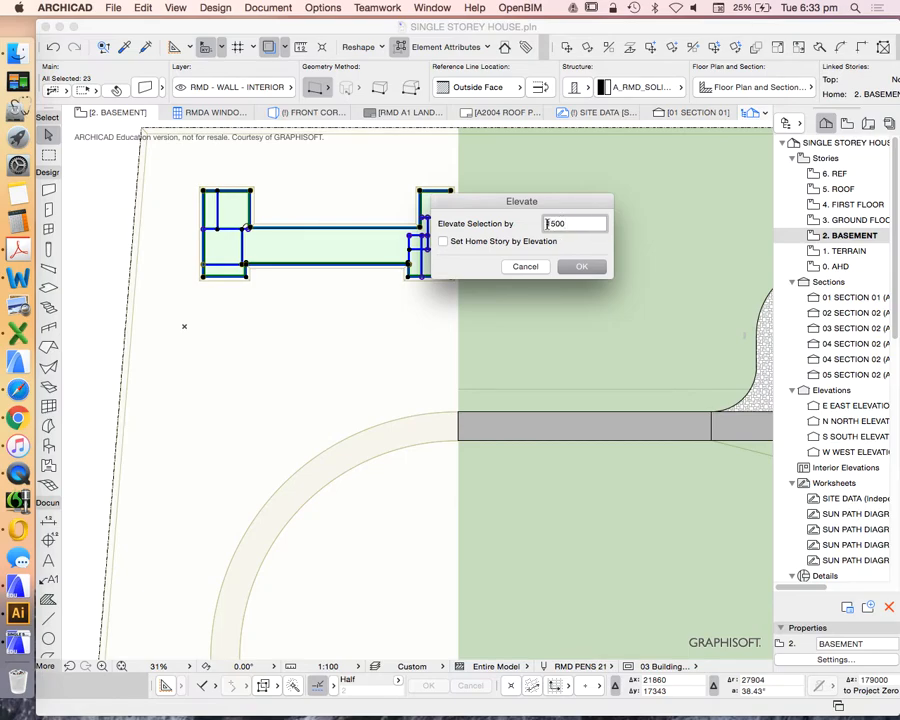
left_click(581, 266)
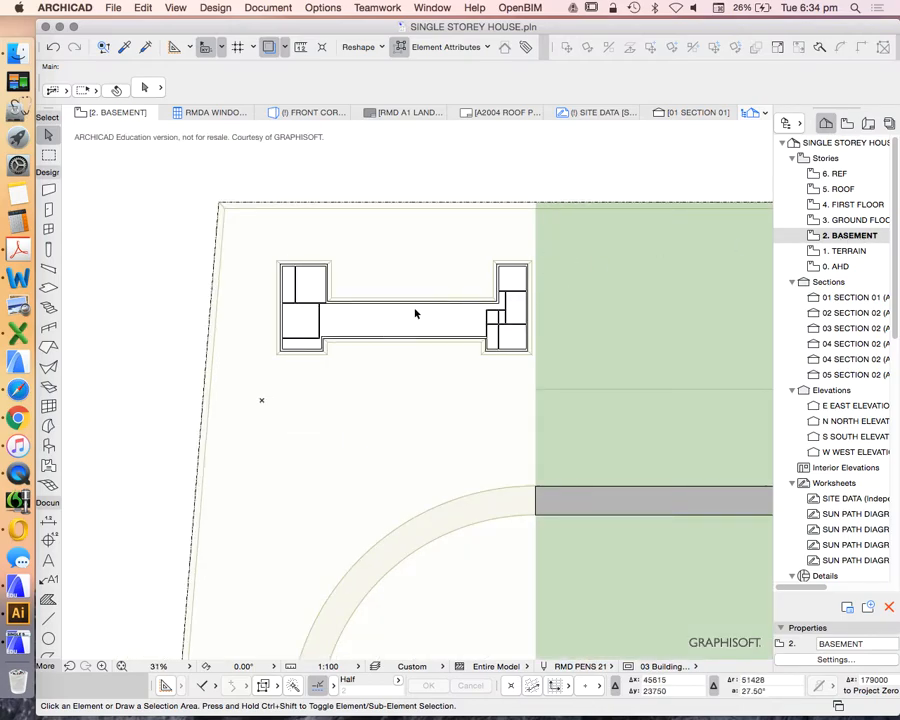
- Select all the secondary house walls and shift them down by -1500
left_click(413, 302)
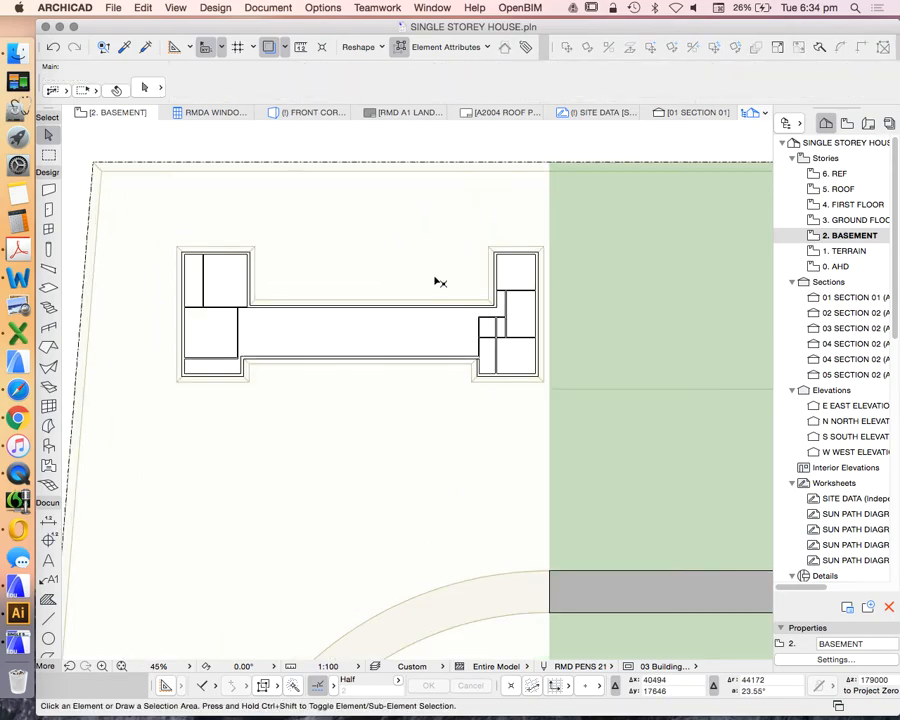
left_click_drag(147, 217, 543, 400)
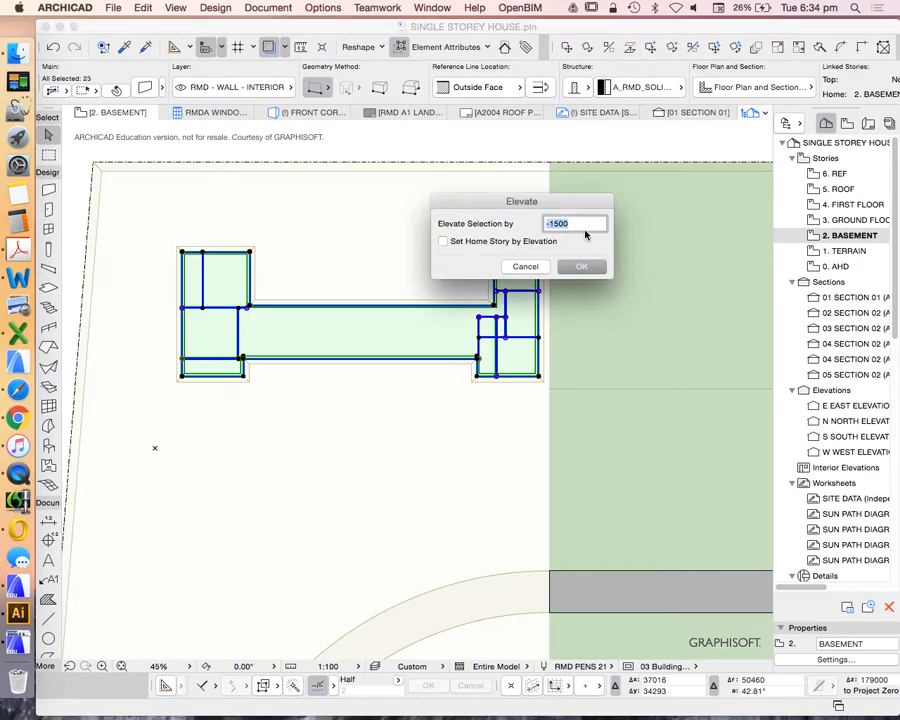
left_click(581, 266)
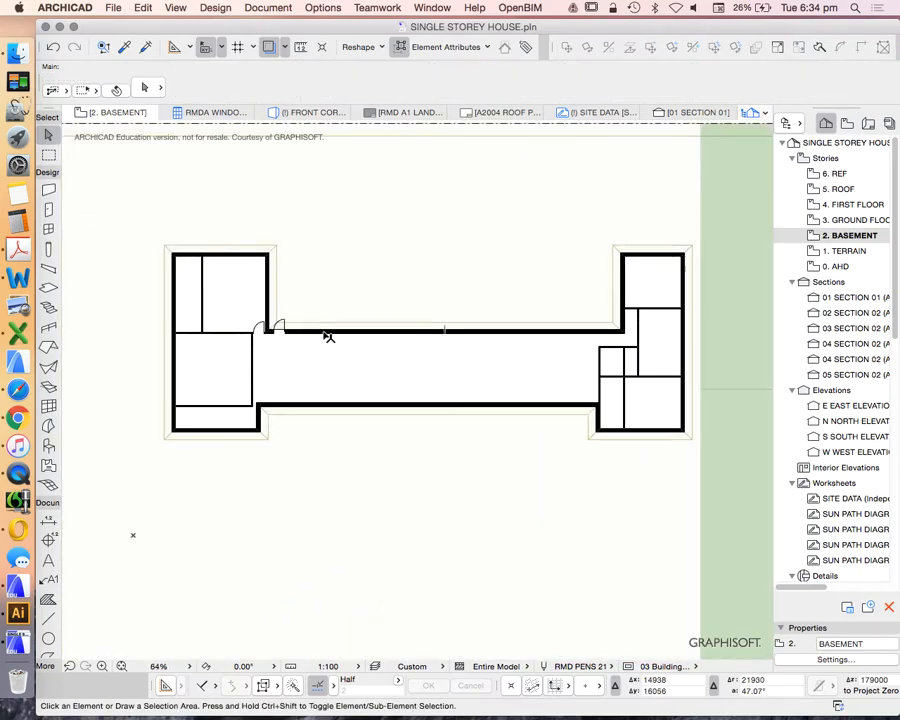
- Confirm the long top exterior wall is 3000 high with a -1500 base offset
left_click(350, 330)
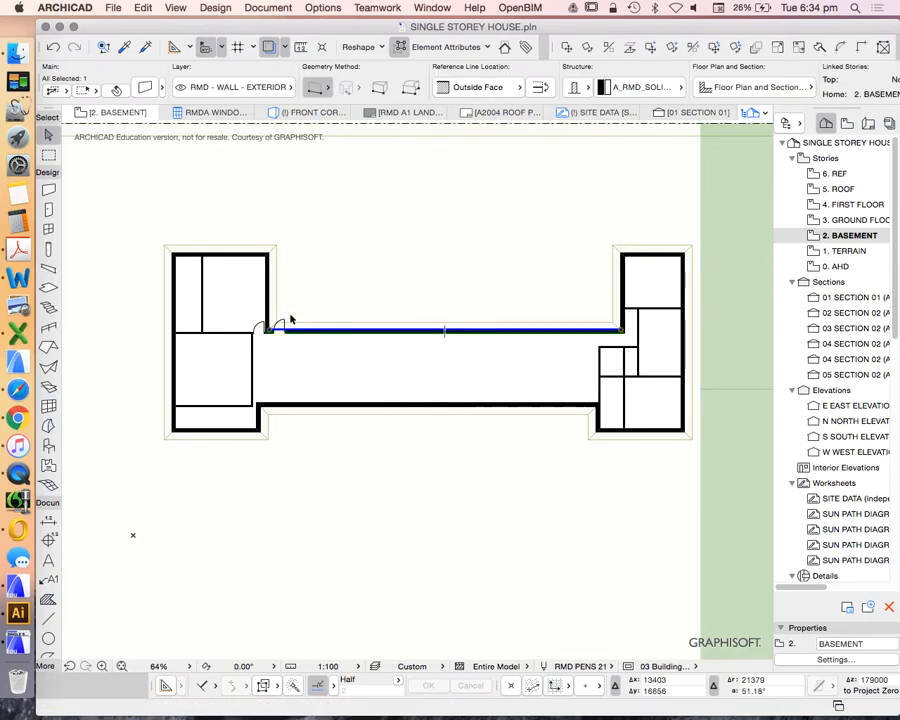
mouse_move(278, 328)
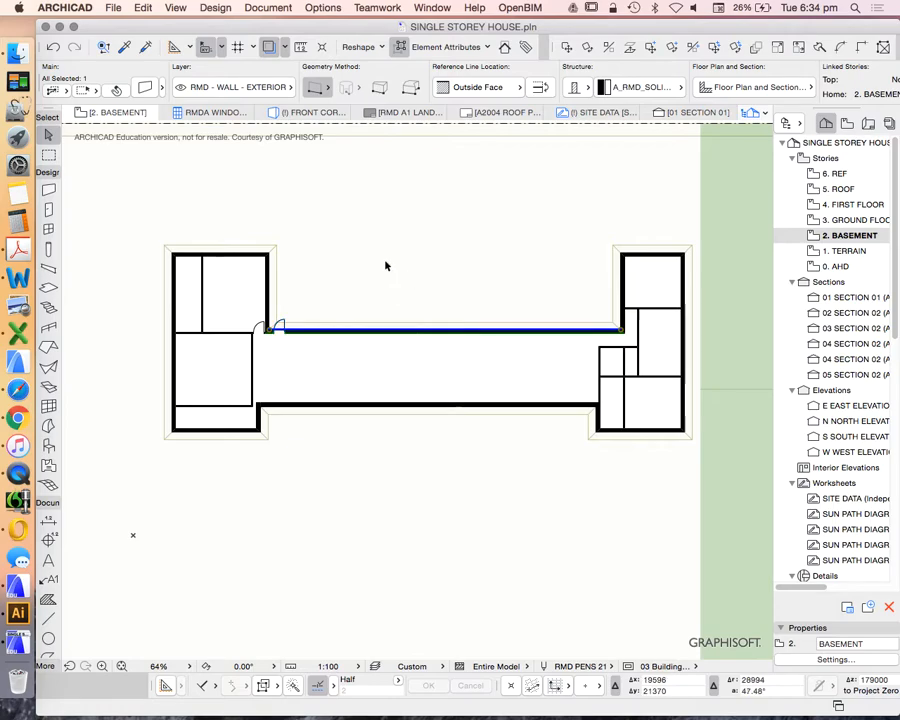
double_click(440, 327)
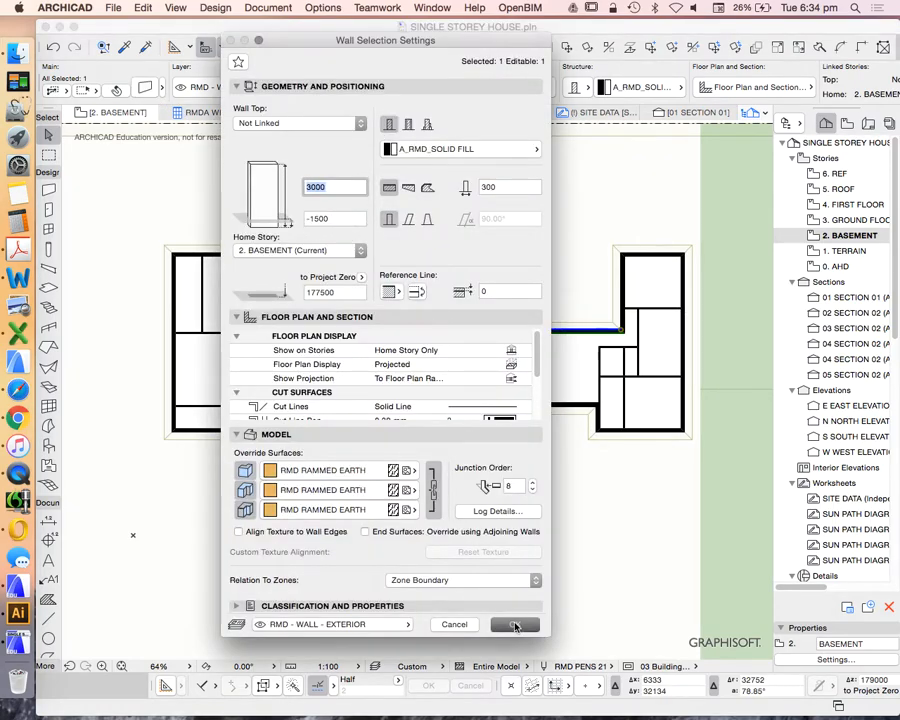
left_click(514, 624)
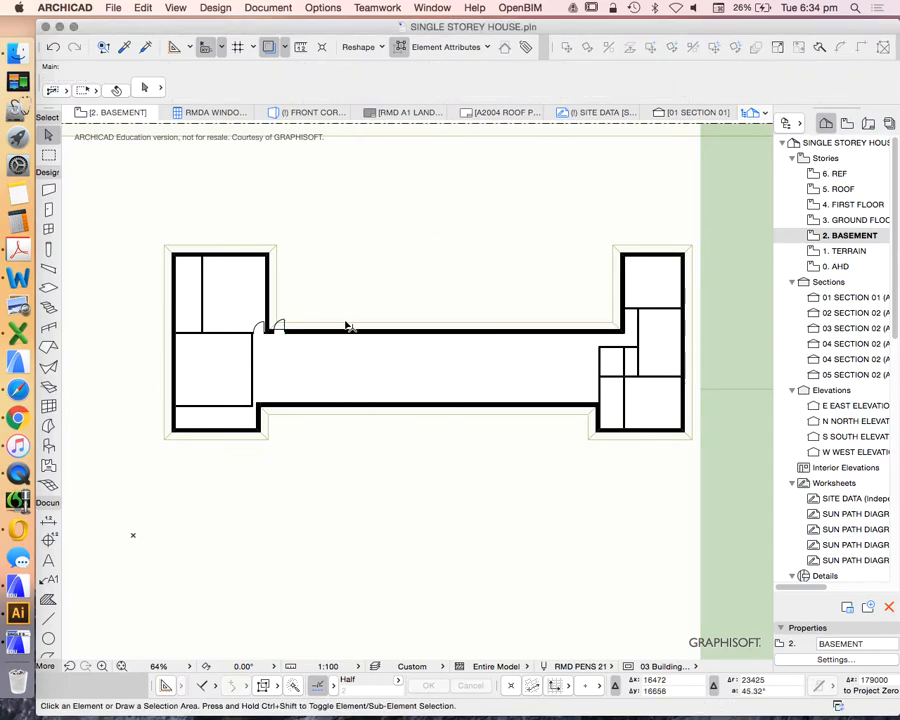
mouse_move(587, 322)
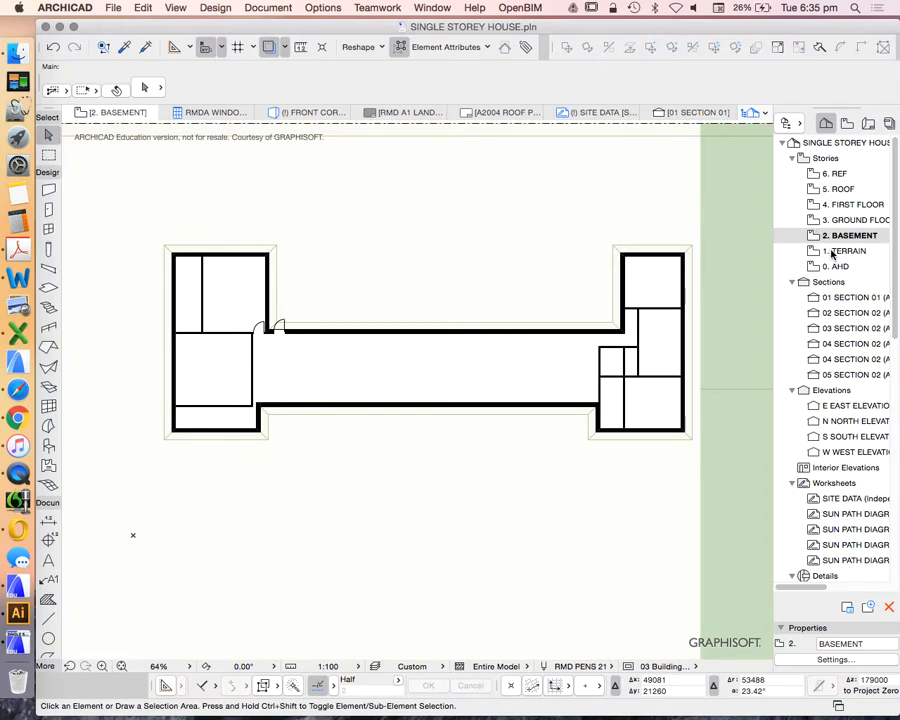
- Add a '2ND HOUSE' story at elevation 179000, 3000 high, with the other stories adjusted
right_click(847, 250)
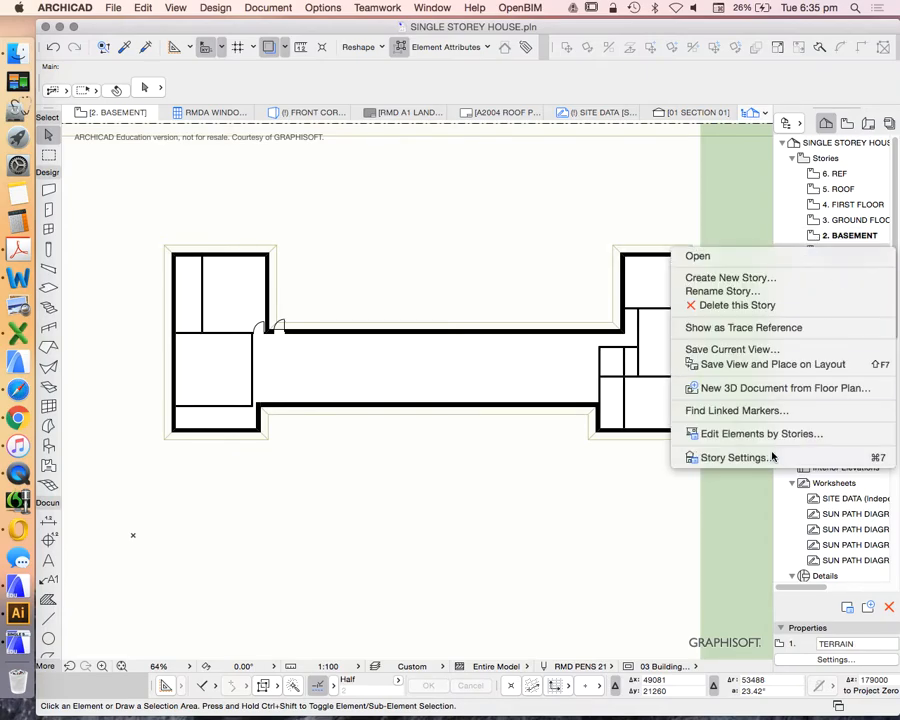
left_click(733, 457)
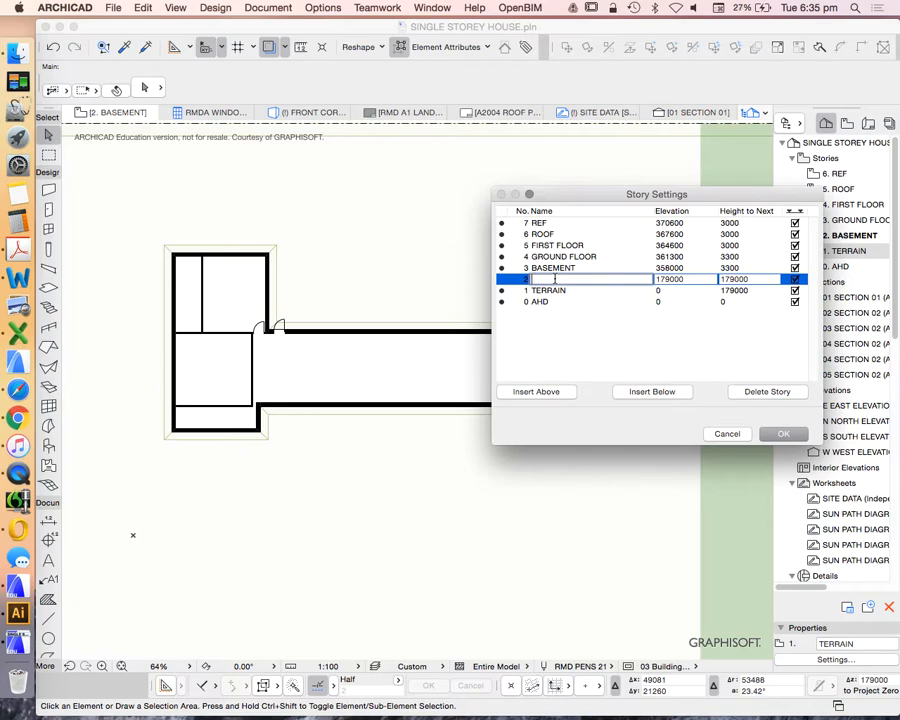
type("2nd")
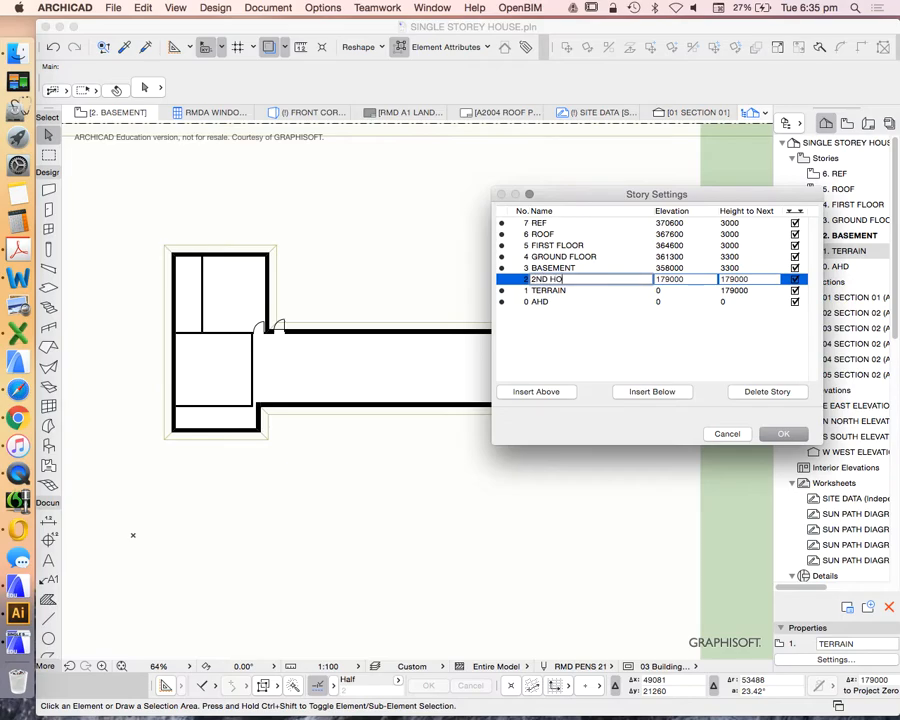
type("HOUSE")
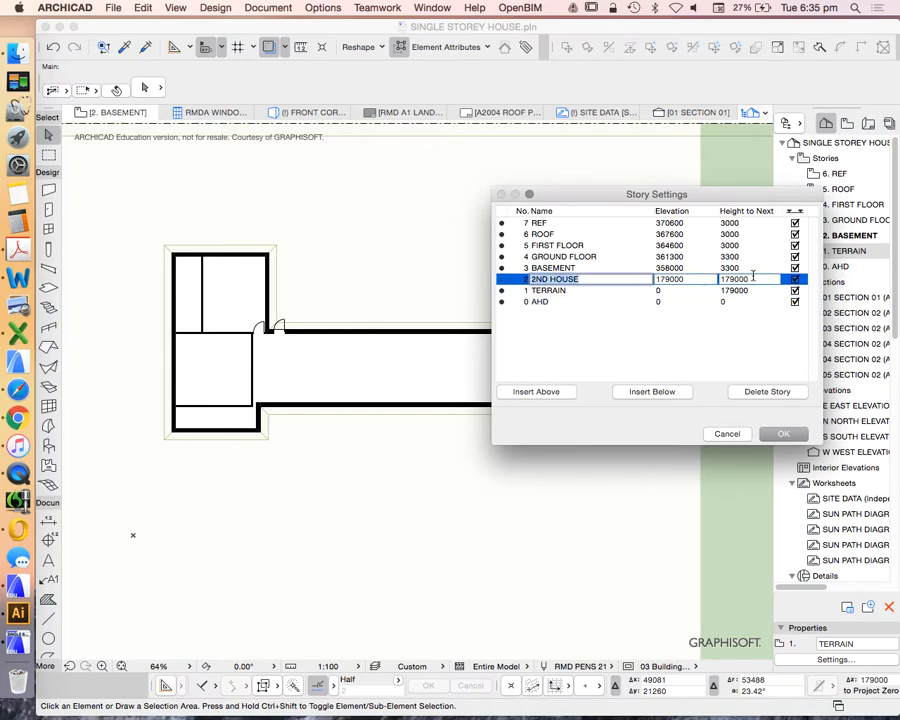
left_click(733, 279)
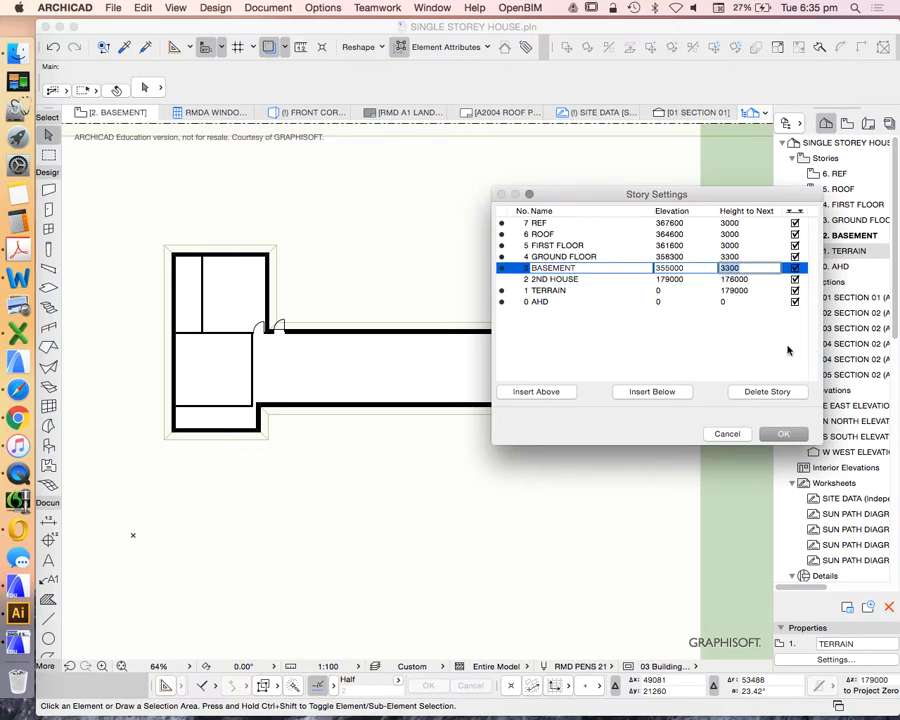
mouse_move(785, 403)
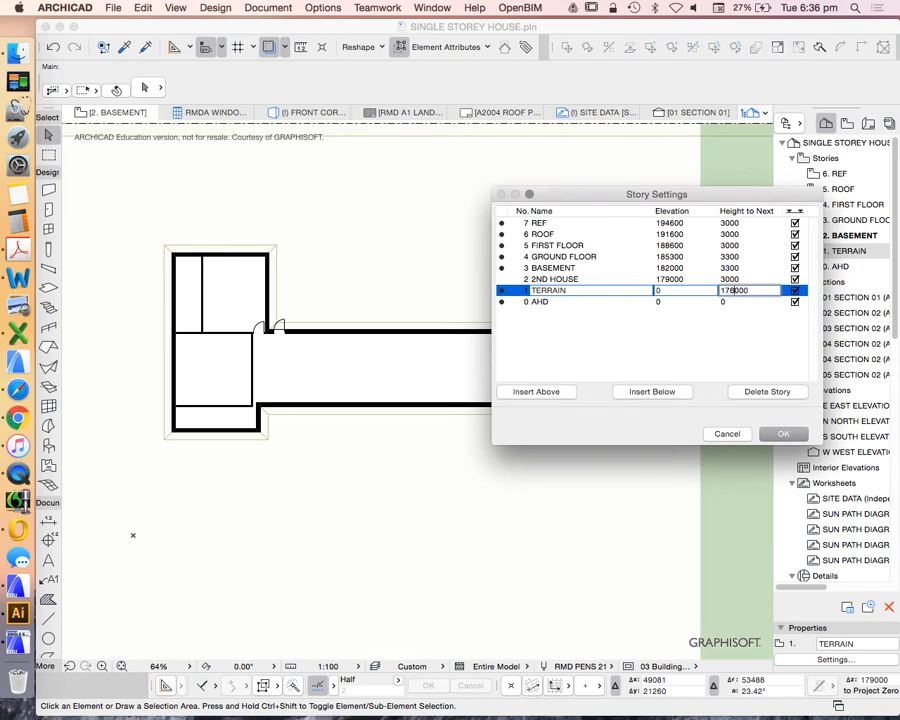
left_click(783, 433)
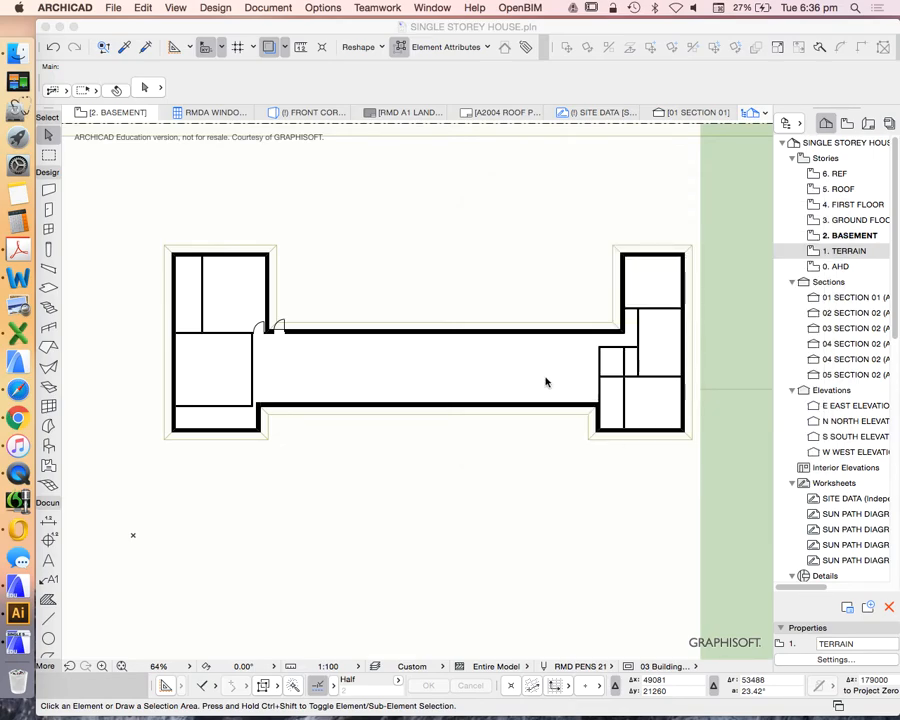
- Cut the dwelling's walls from BASEMENT and view them on 2ND HOUSE in 3D
left_click(841, 250)
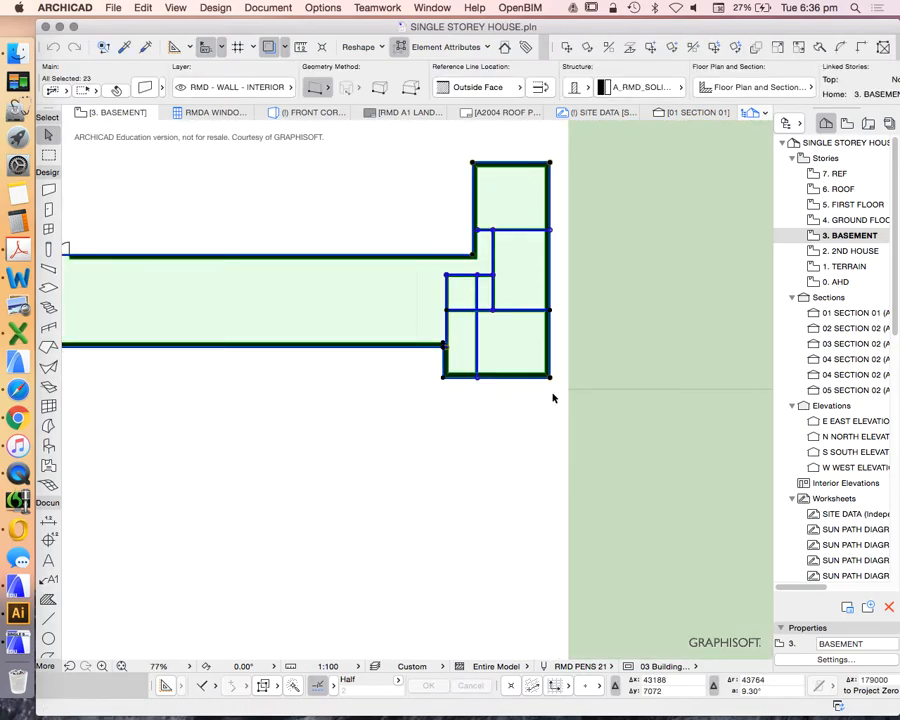
left_click(143, 8)
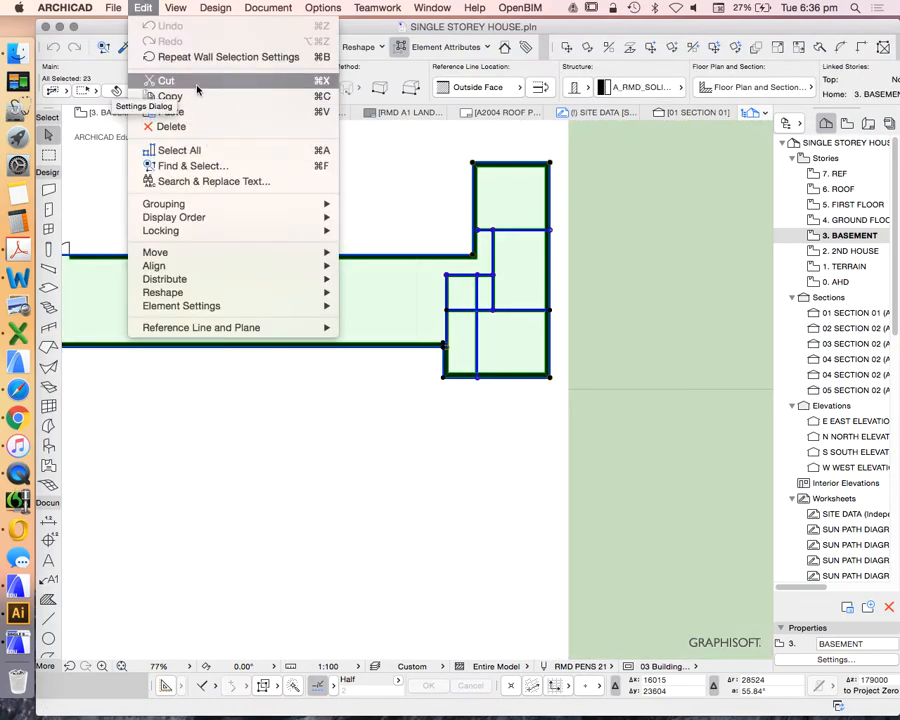
left_click(849, 251)
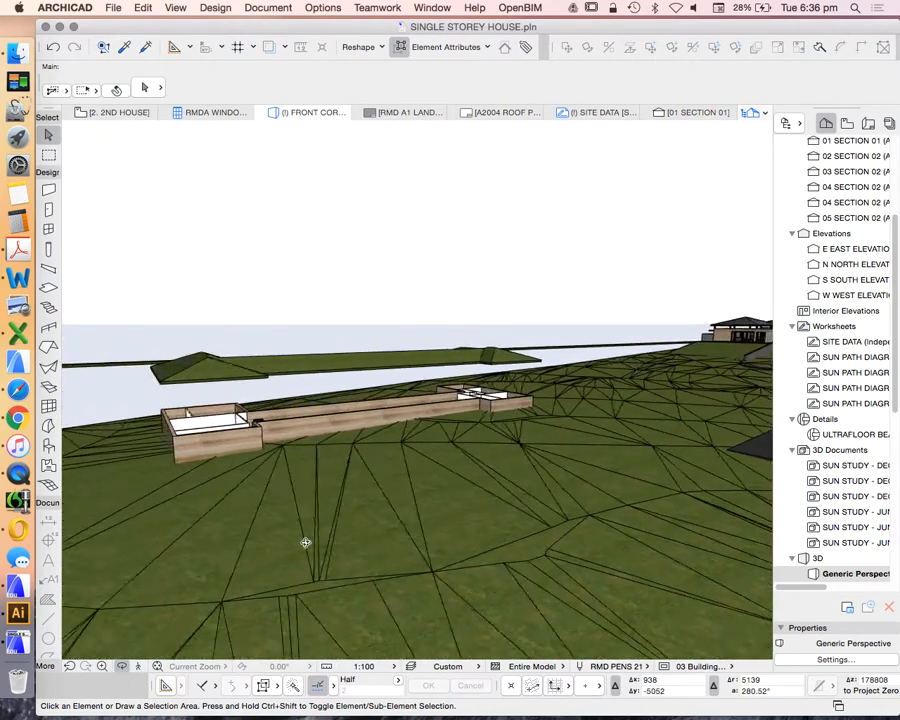
left_click_drag(305, 543, 476, 425)
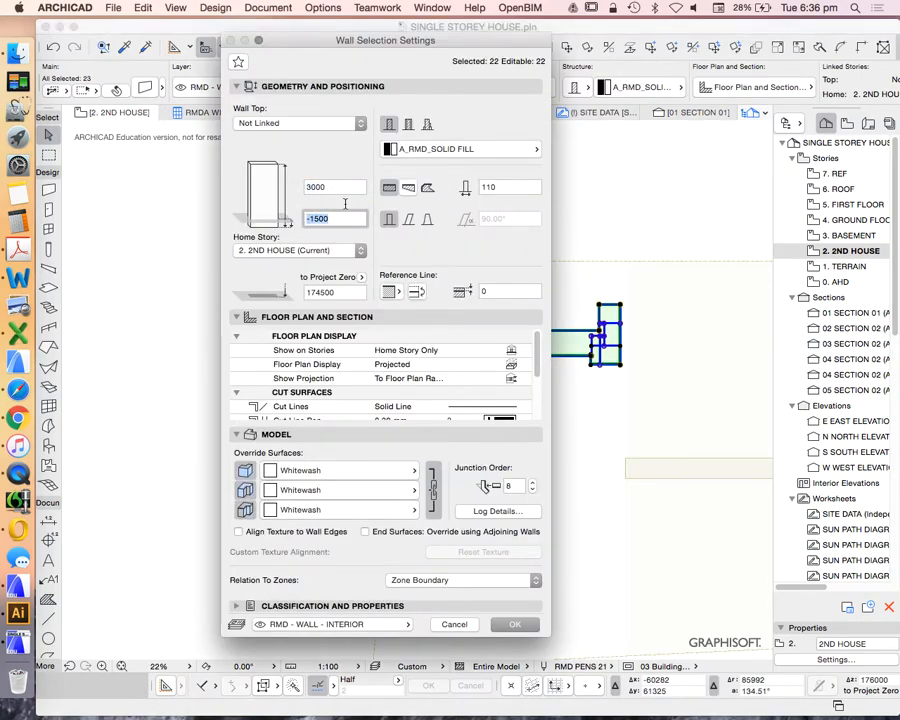
mouse_move(579, 233)
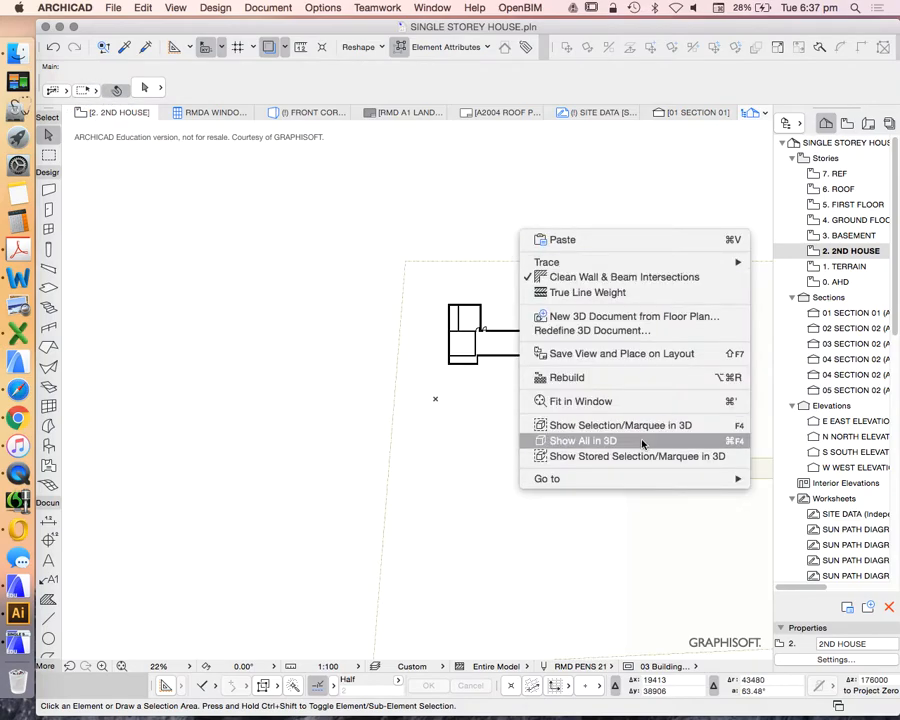
- Show all elements in the 3D window to see walls sunk into the terrain
left_click(583, 440)
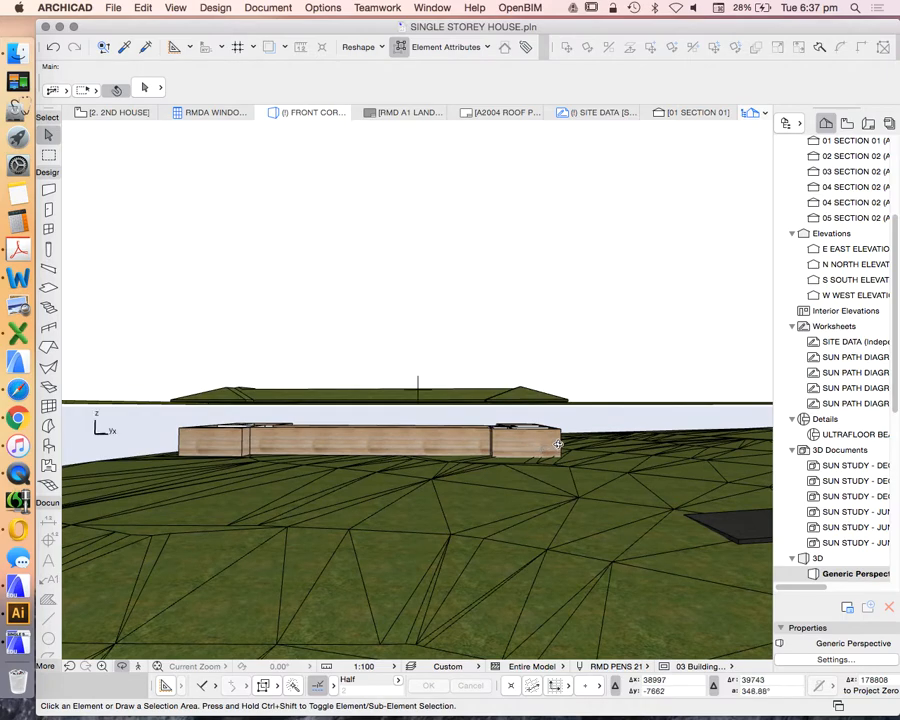
- Check the 3D view, open the ROOF story plan, then return to BASEMENT
left_click(557, 443)
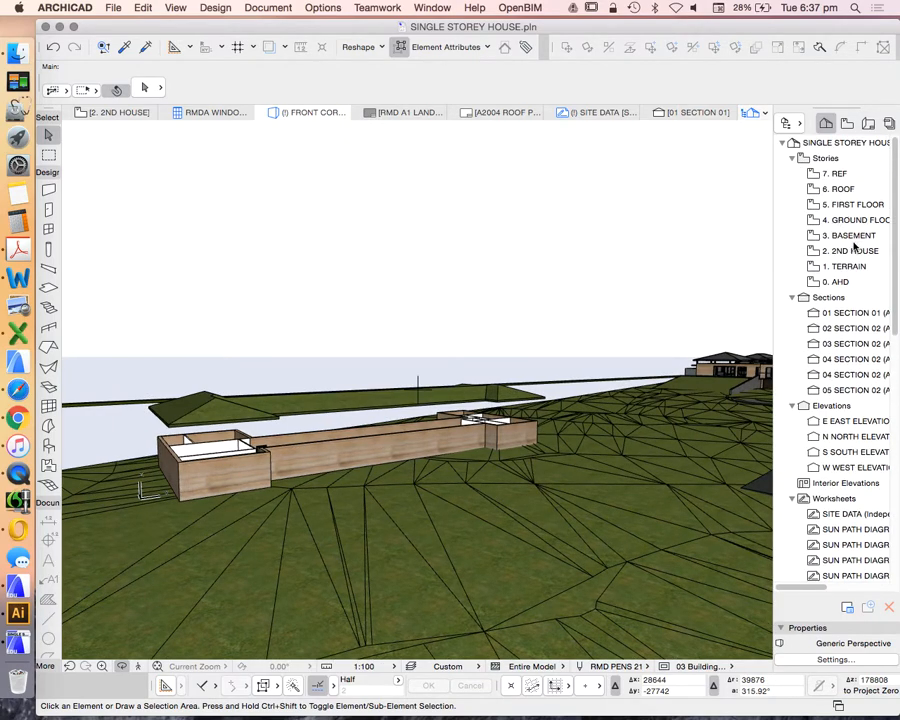
left_click(850, 219)
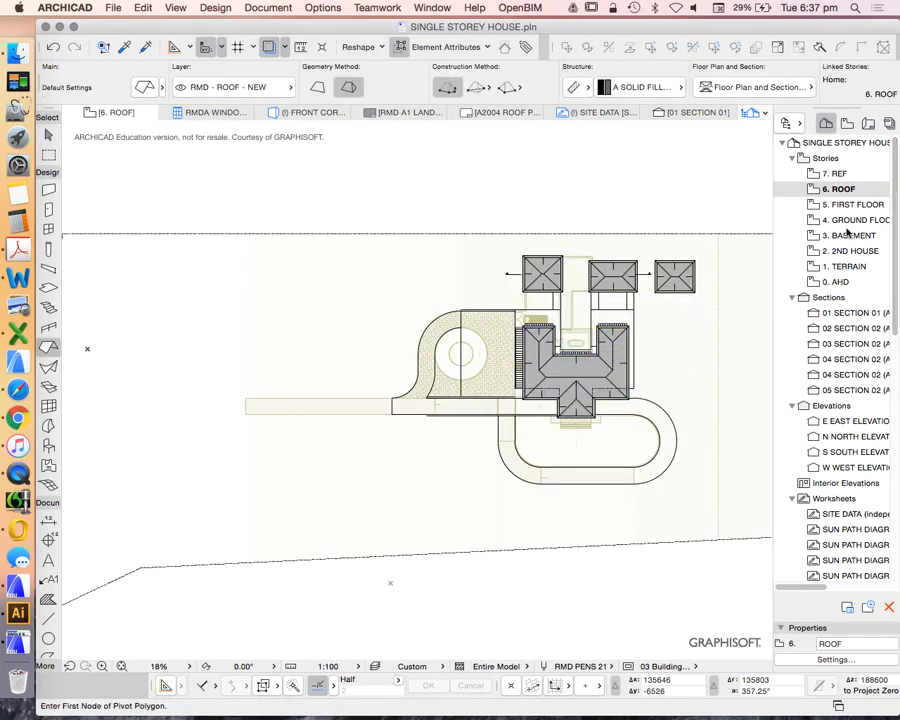
left_click(850, 235)
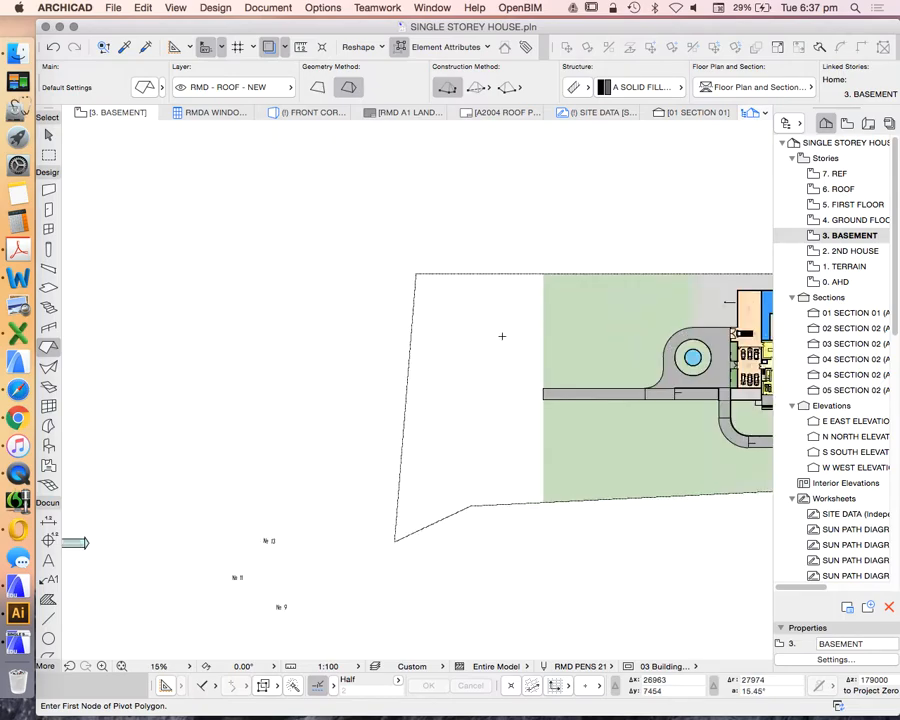
- Paste the dwelling's H-shaped hipped roof onto the BASEMENT plan, west of the driveway
left_click(851, 250)
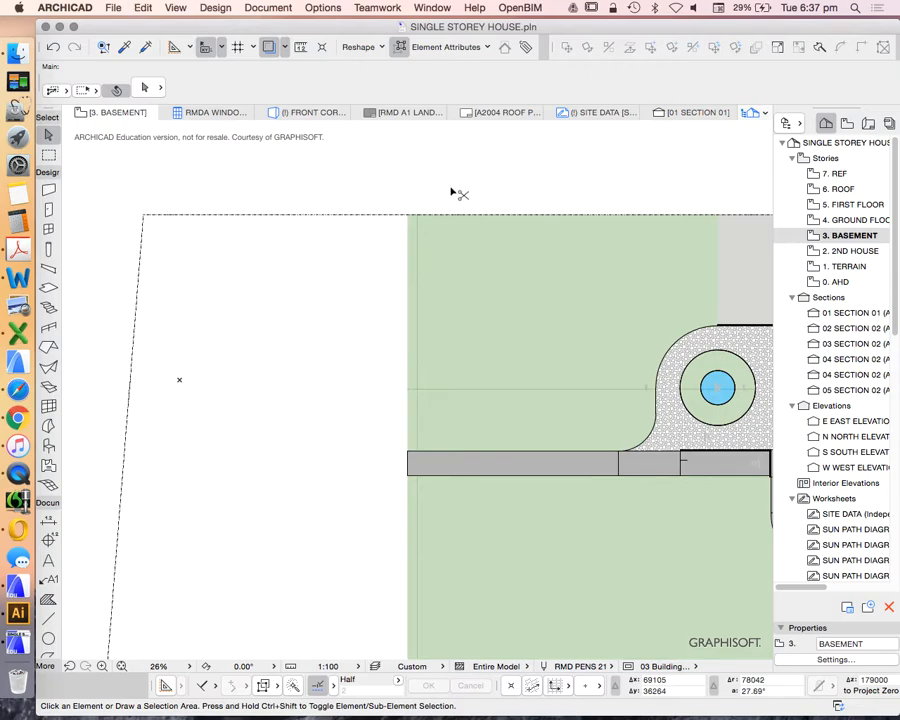
left_click(836, 189)
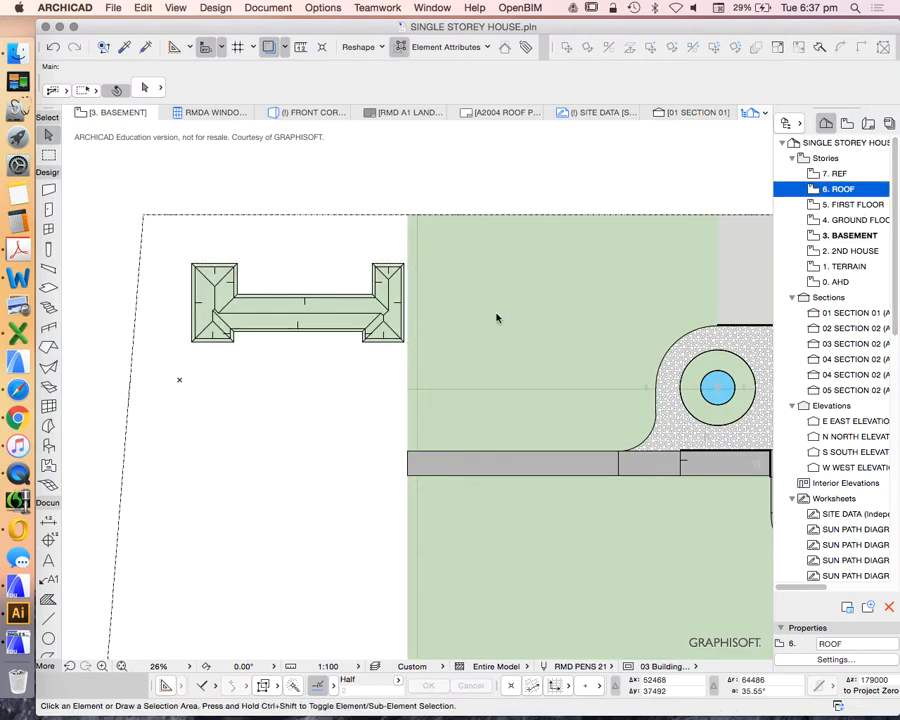